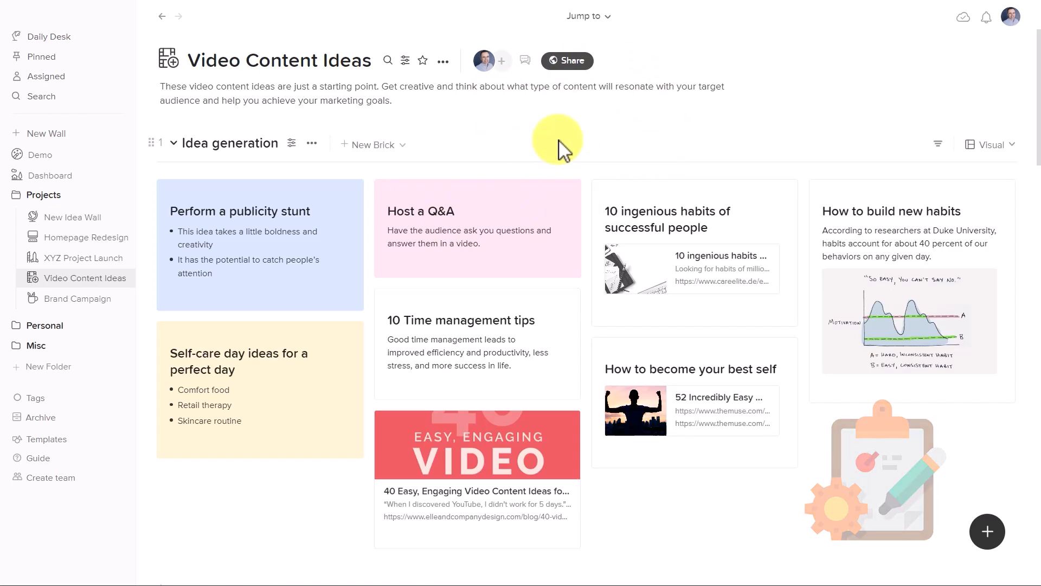
Scroll the blue shared page through Idea generation and In the making, then back
{"action": "scroll", "scroll_direction": "down", "scroll_amount": 3}
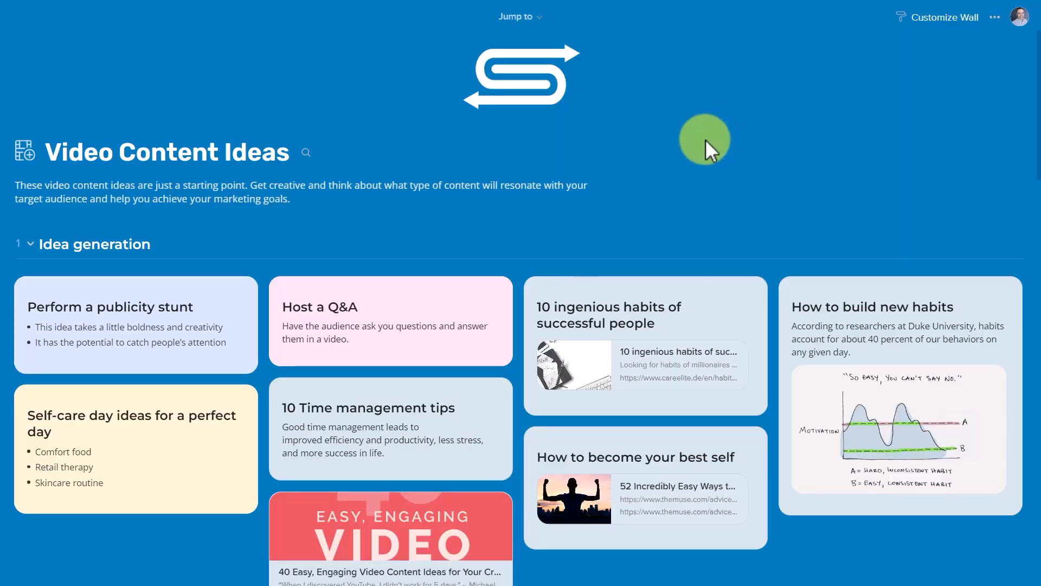
{"action": "mouse_move", "coordinate": [441, 120]}
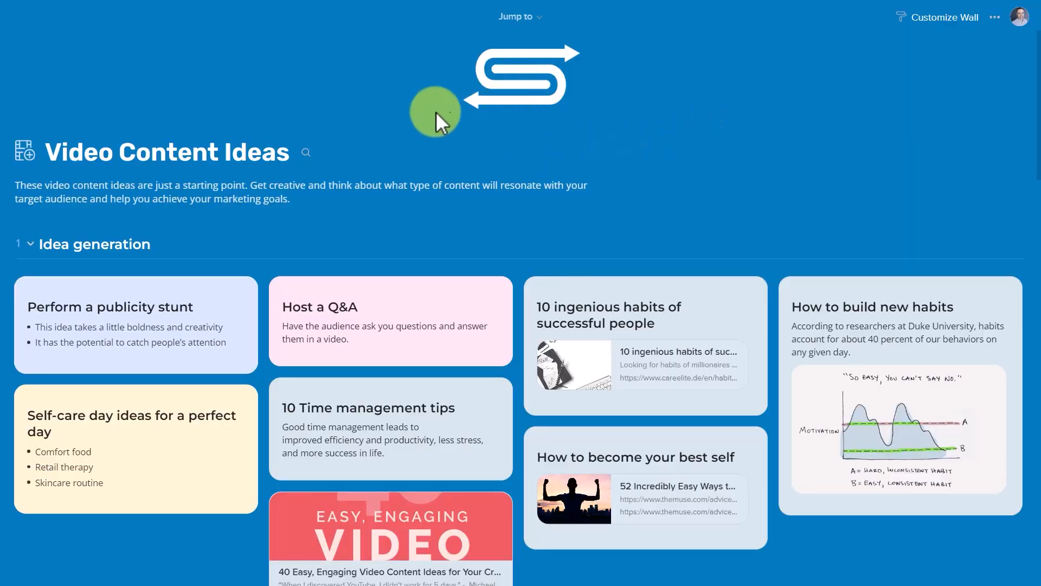
{"action": "scroll", "scroll_direction": "down", "scroll_amount": 3}
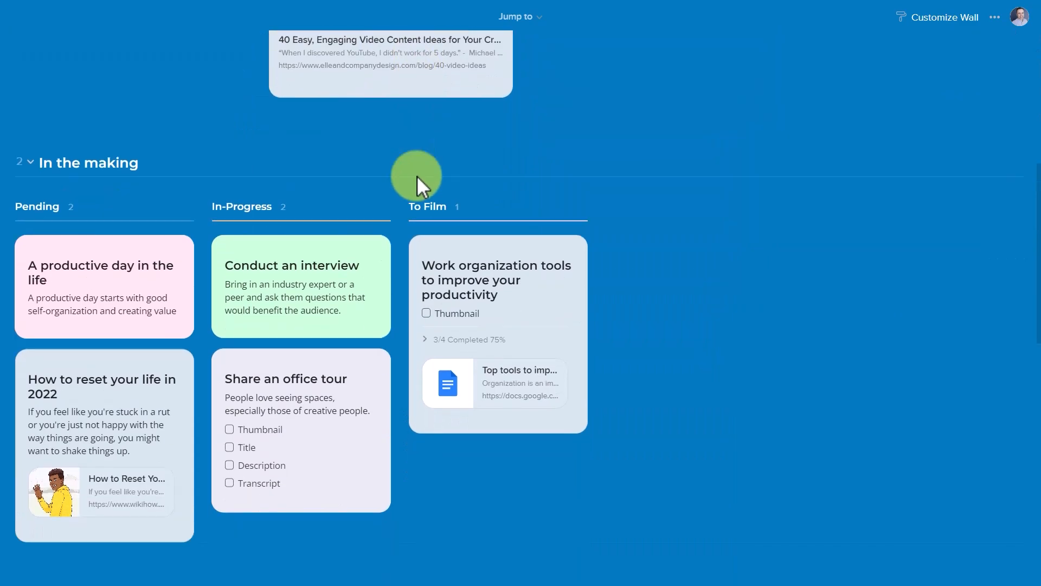
{"action": "scroll", "scroll_direction": "up", "scroll_amount": 3}
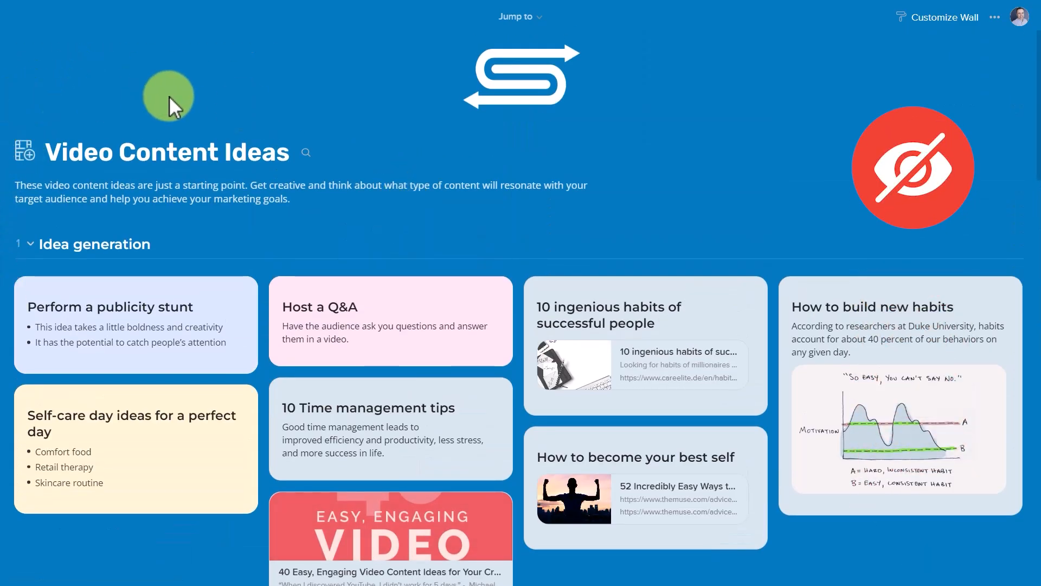
{"action": "scroll", "scroll_direction": "down", "scroll_amount": 3}
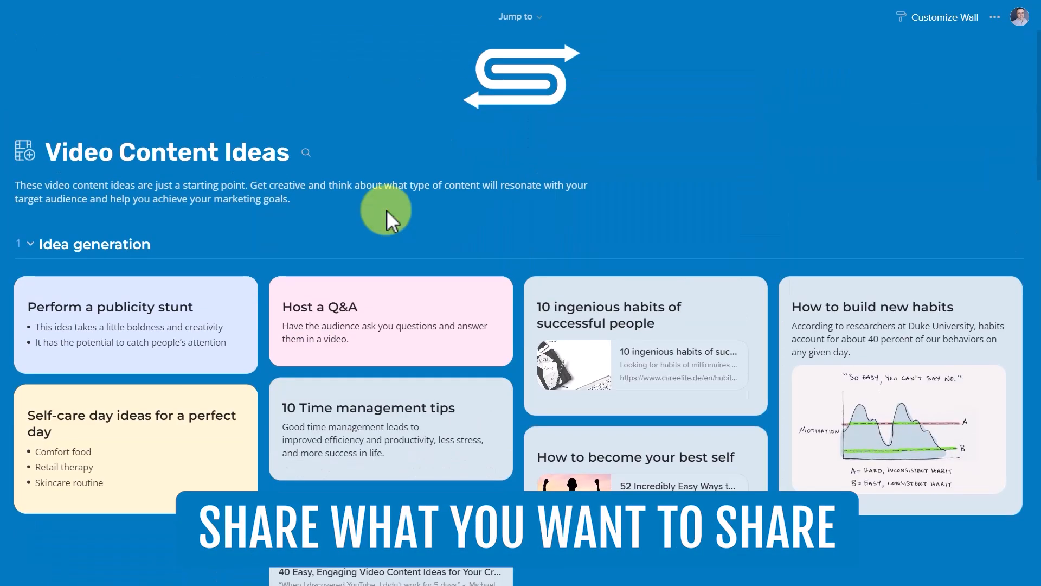
{"action": "scroll", "scroll_direction": "down", "scroll_amount": 3}
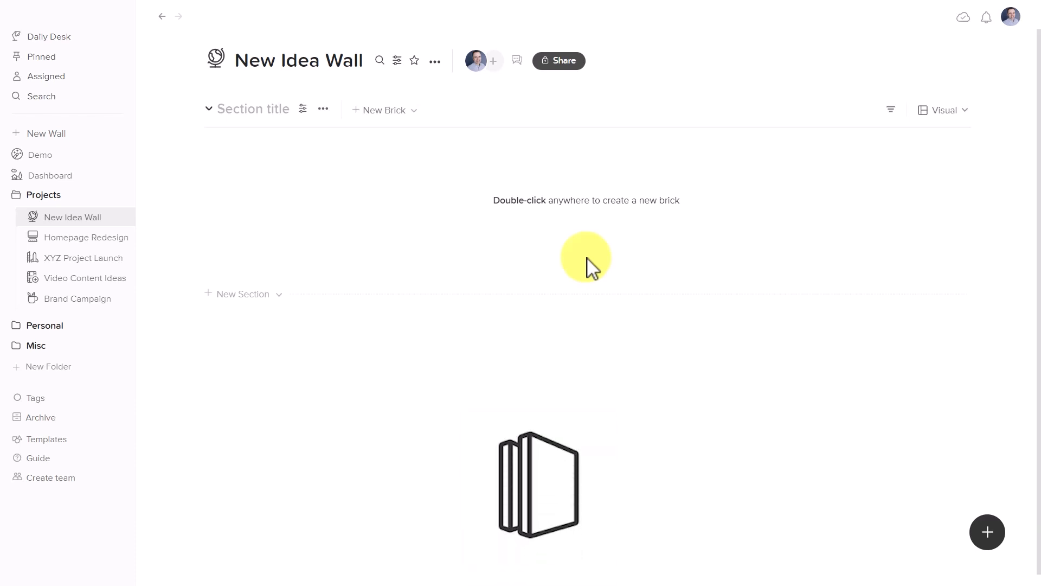
{"action": "mouse_move", "coordinate": [591, 258]}
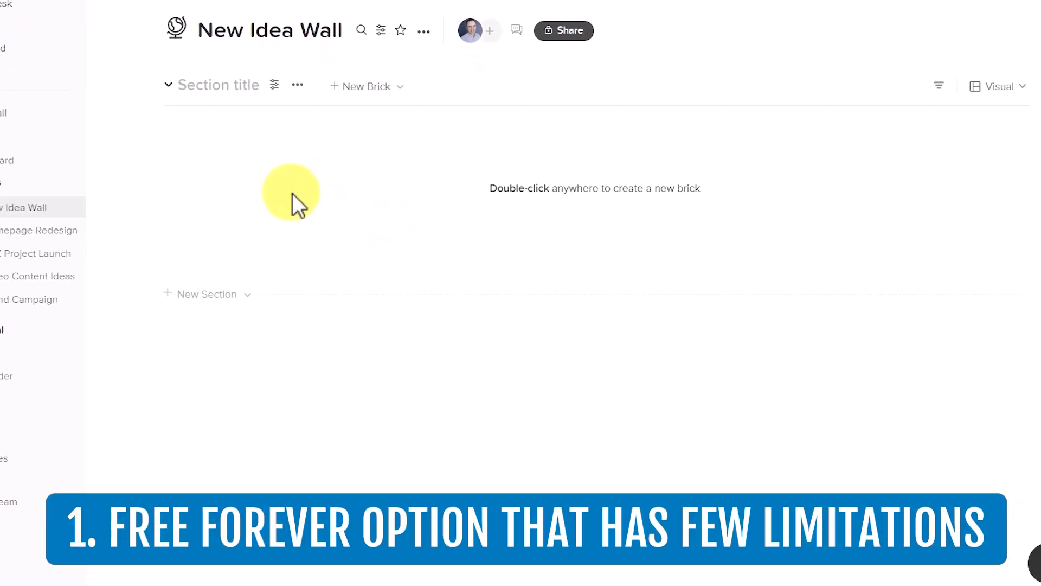
{"action": "mouse_move", "coordinate": [606, 248]}
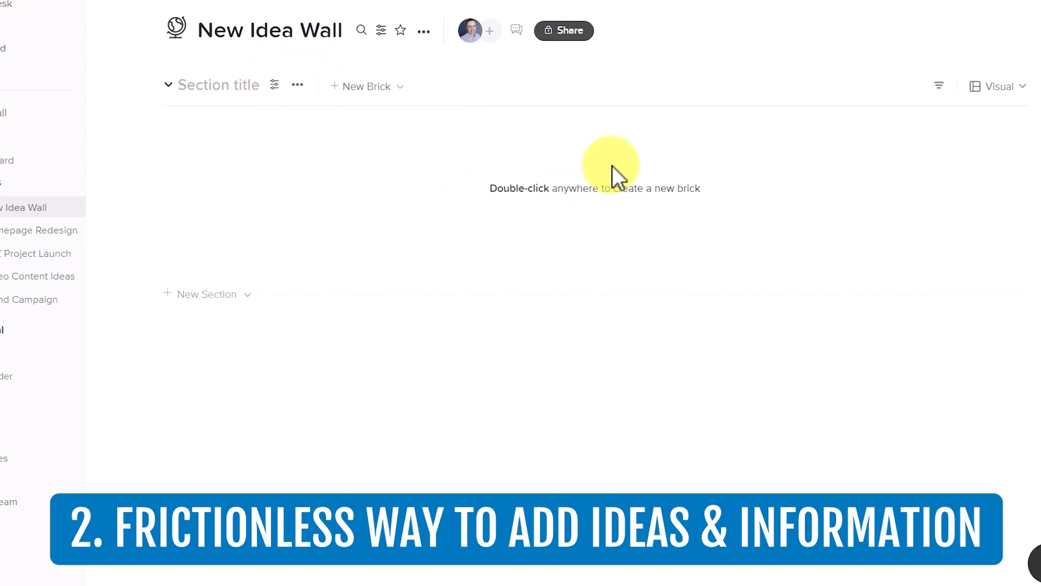
{"action": "mouse_move", "coordinate": [278, 116]}
{"action": "type", "text": "New"}
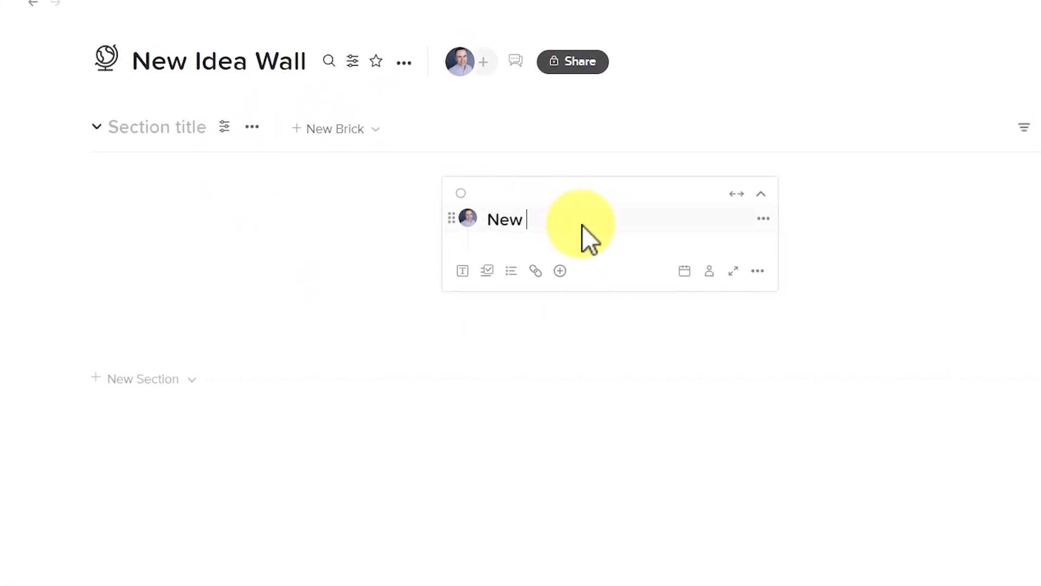
Type the New idea note's title and details, then drag the clock image beneath it
{"action": "type", "text": "idea"}
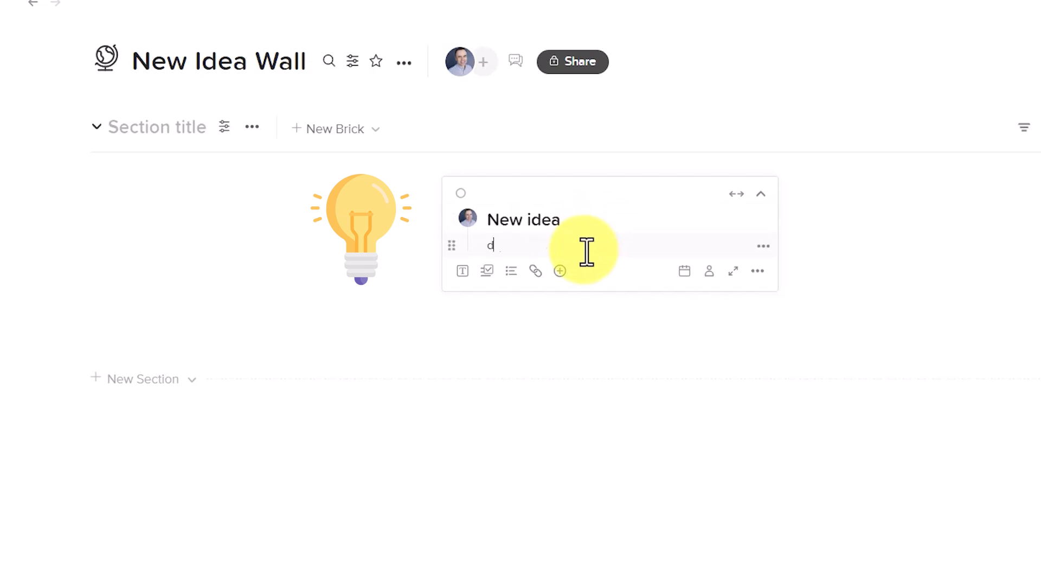
{"action": "type", "text": "etails"}
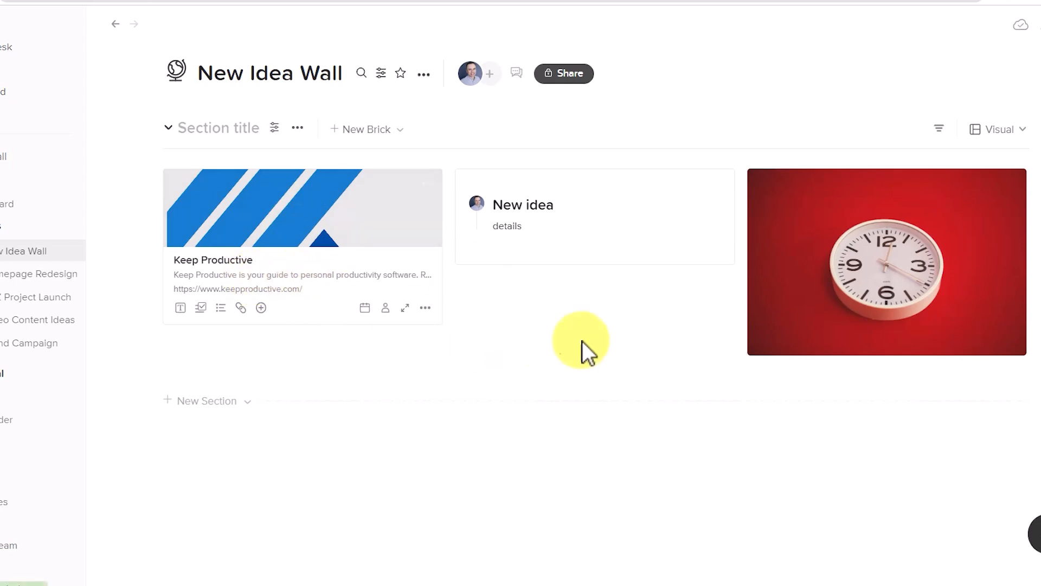
{"action": "left_click_drag", "start_coordinate": [885, 261], "coordinate": [578, 364]}
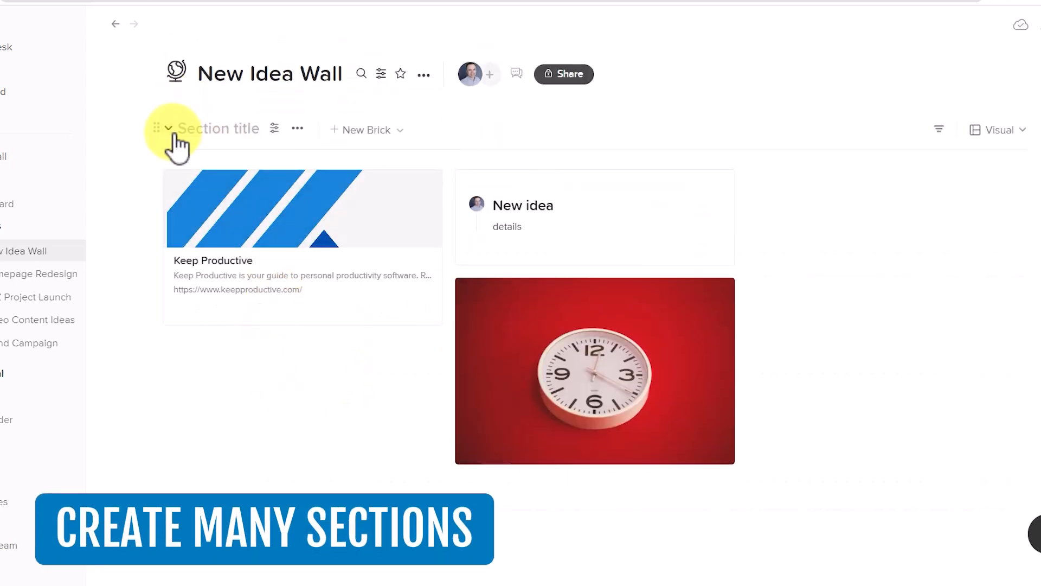
Switch the Tasks section to Kanban, then collapse and re-expand the Ideas section
{"action": "scroll", "scroll_direction": "down", "scroll_amount": 3}
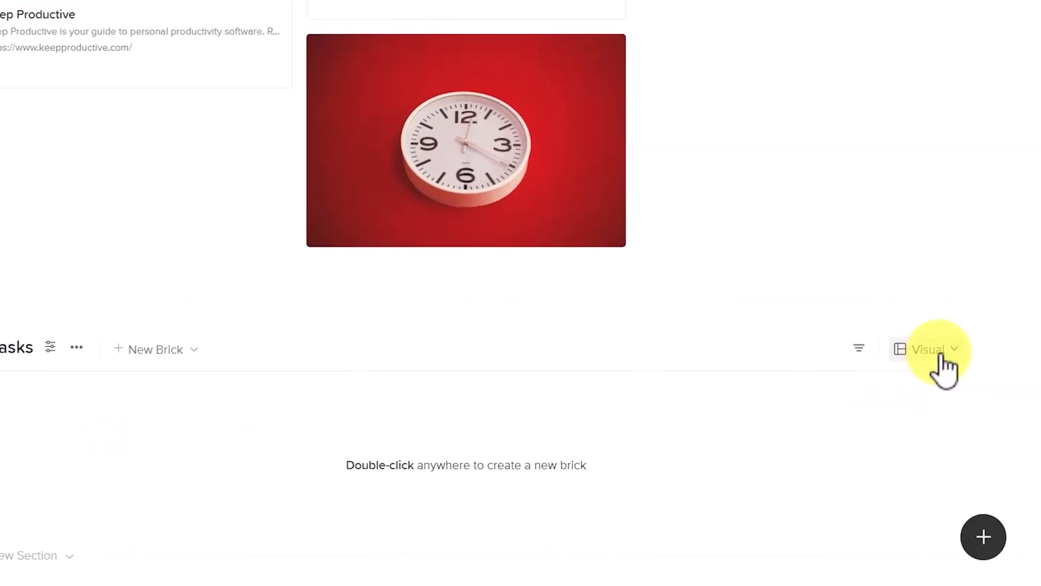
{"action": "left_click", "coordinate": [926, 349]}
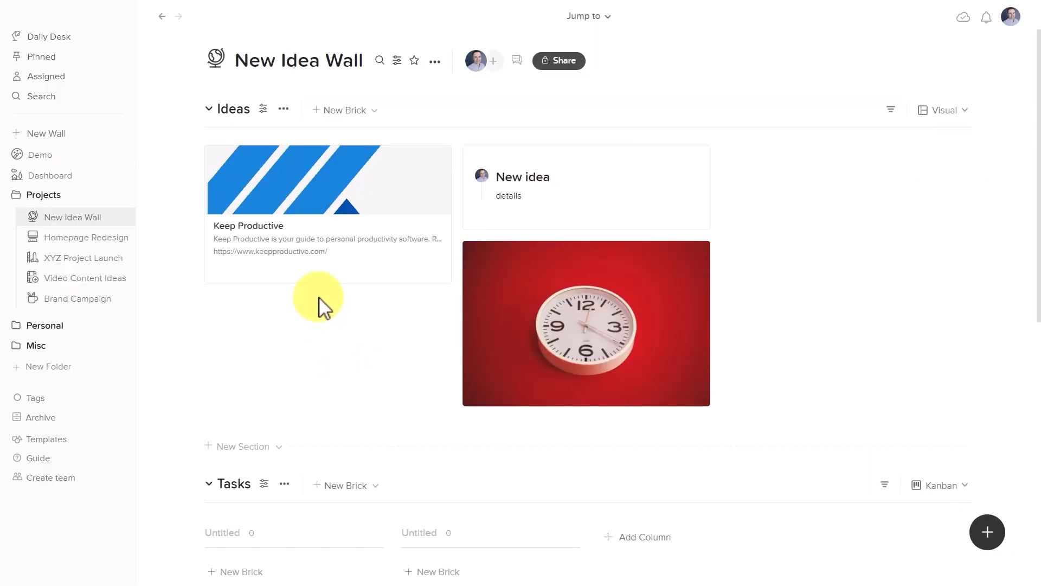
{"action": "mouse_move", "coordinate": [244, 447]}
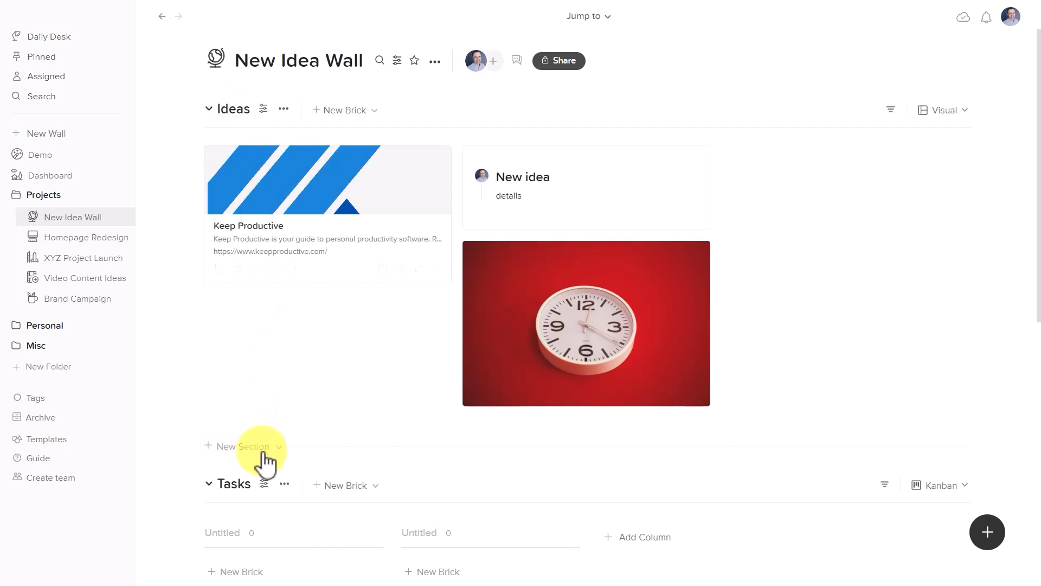
{"action": "left_click", "coordinate": [208, 109]}
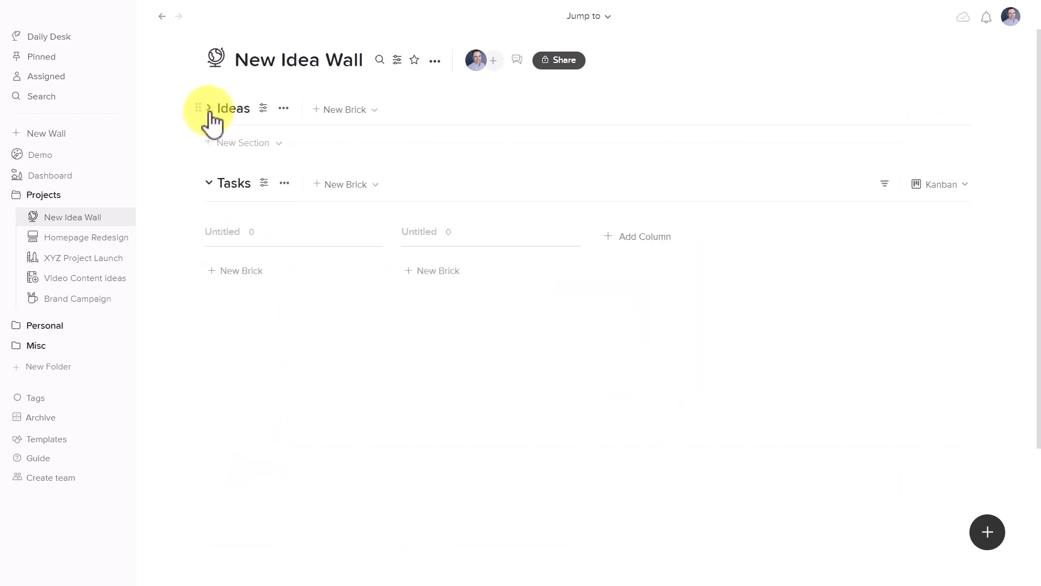
{"action": "left_click", "coordinate": [208, 108]}
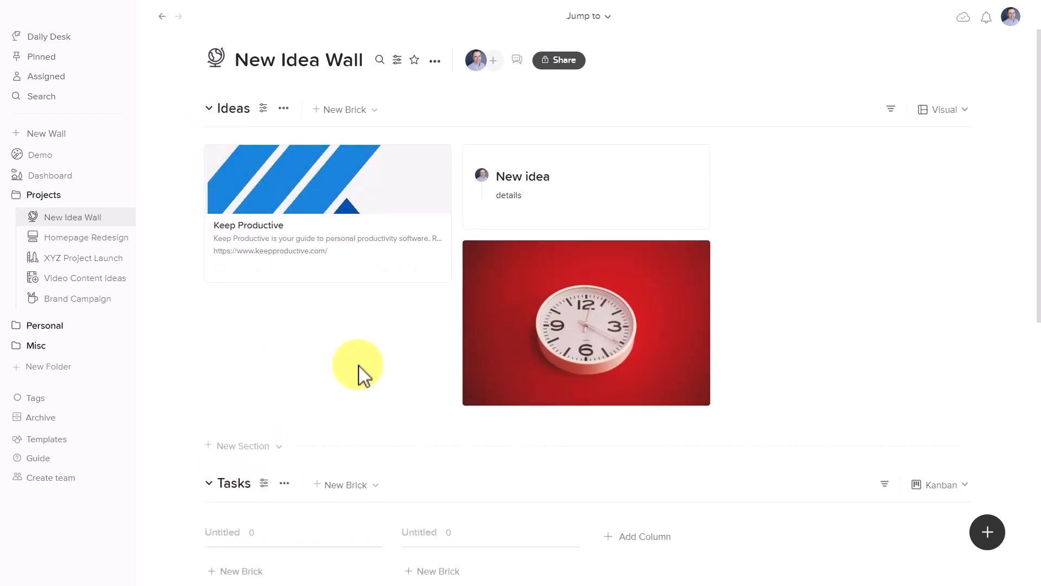
{"action": "left_click", "coordinate": [84, 278]}
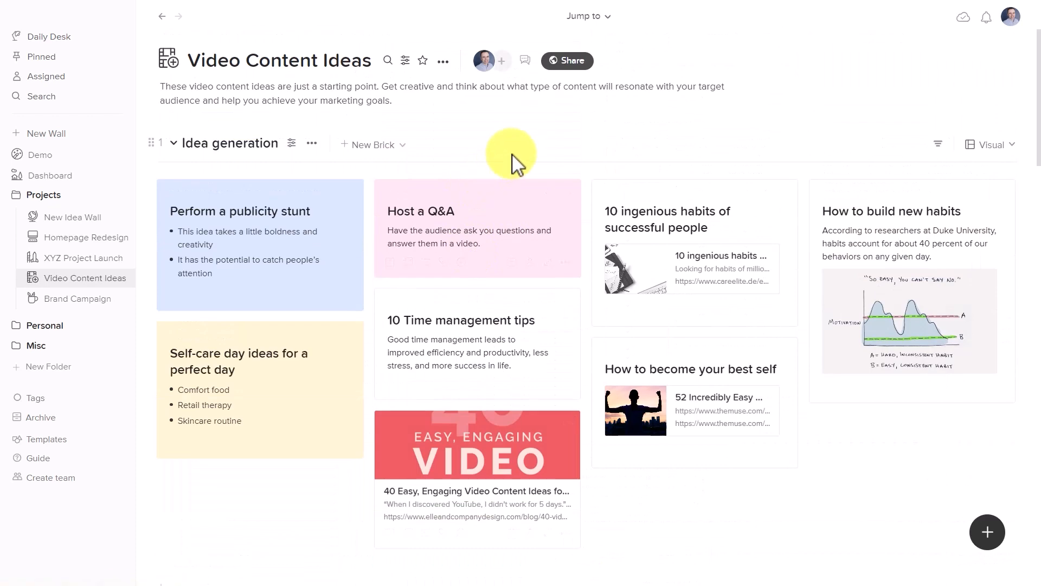
Copy the Video Content Ideas view-only shareable link, then reopen the Share panel
{"action": "left_click", "coordinate": [566, 60]}
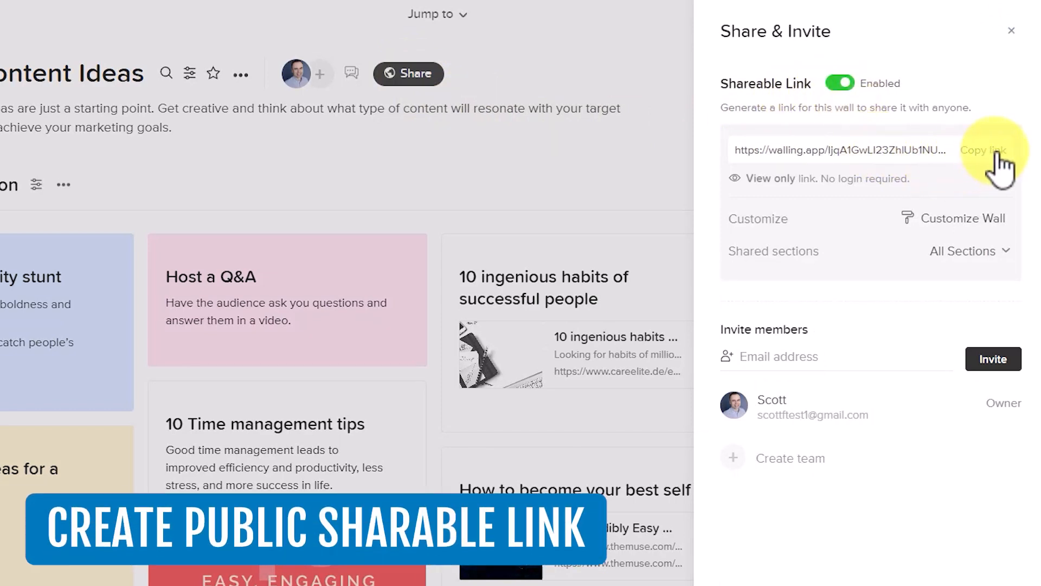
{"action": "left_click", "coordinate": [983, 149]}
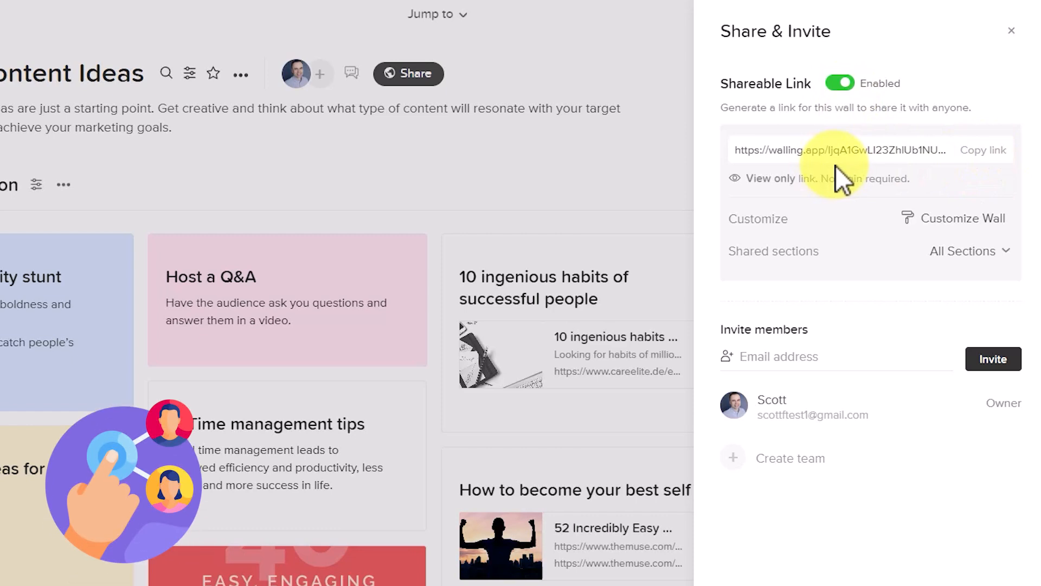
{"action": "mouse_move", "coordinate": [843, 199]}
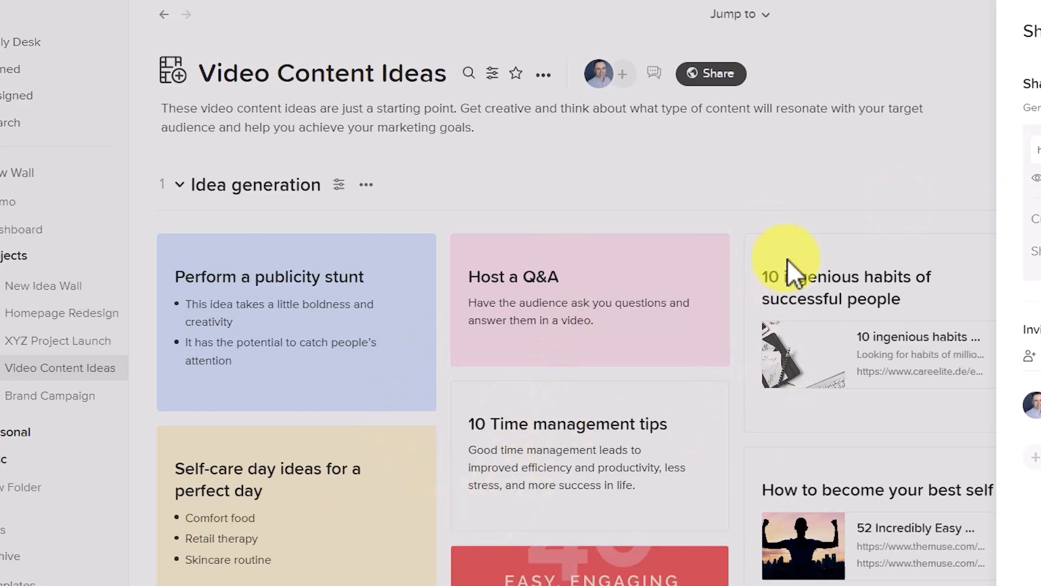
{"action": "mouse_move", "coordinate": [802, 168]}
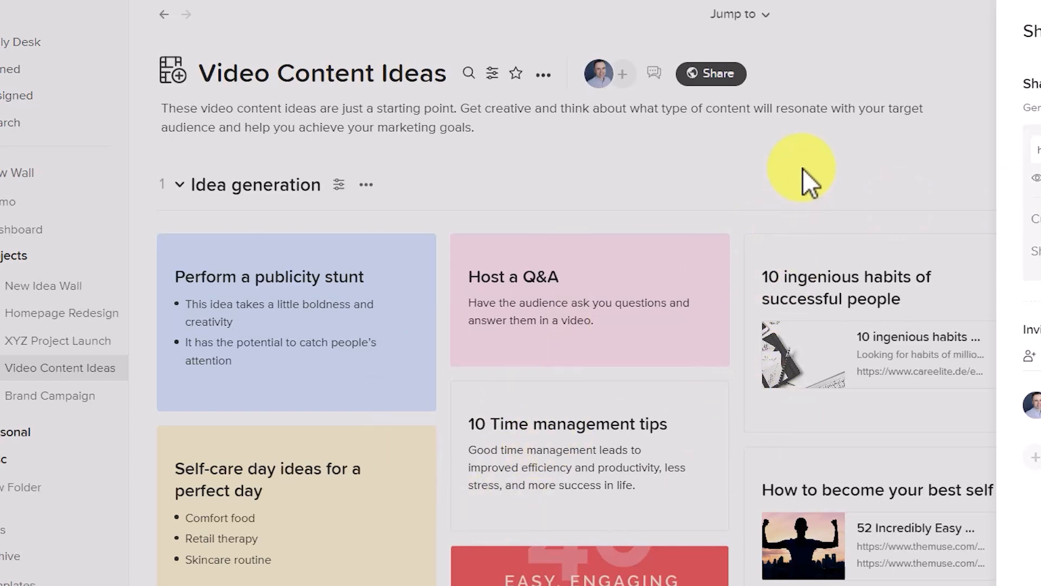
{"action": "left_click", "coordinate": [710, 73]}
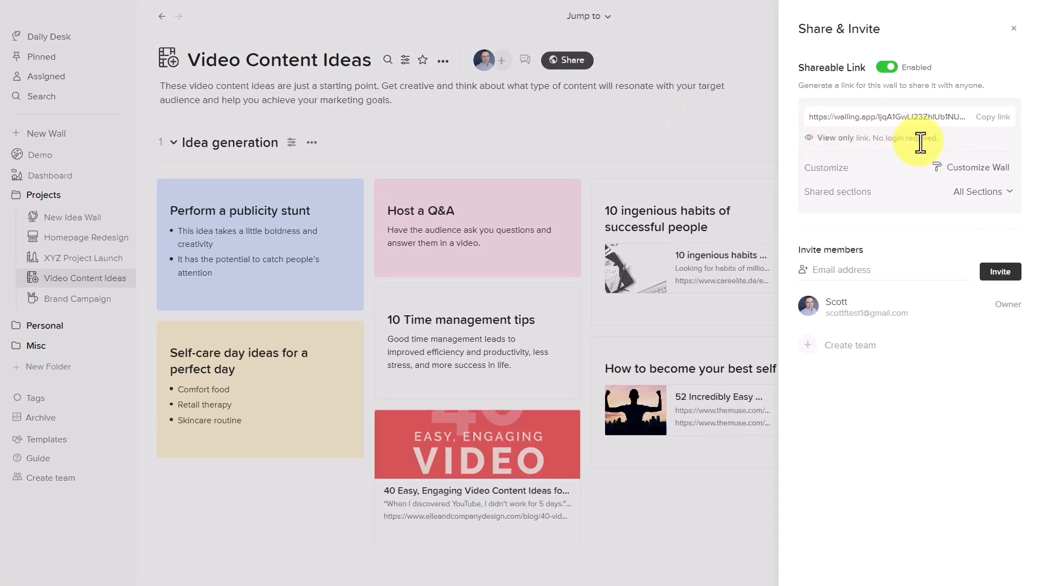
{"action": "mouse_move", "coordinate": [691, 130]}
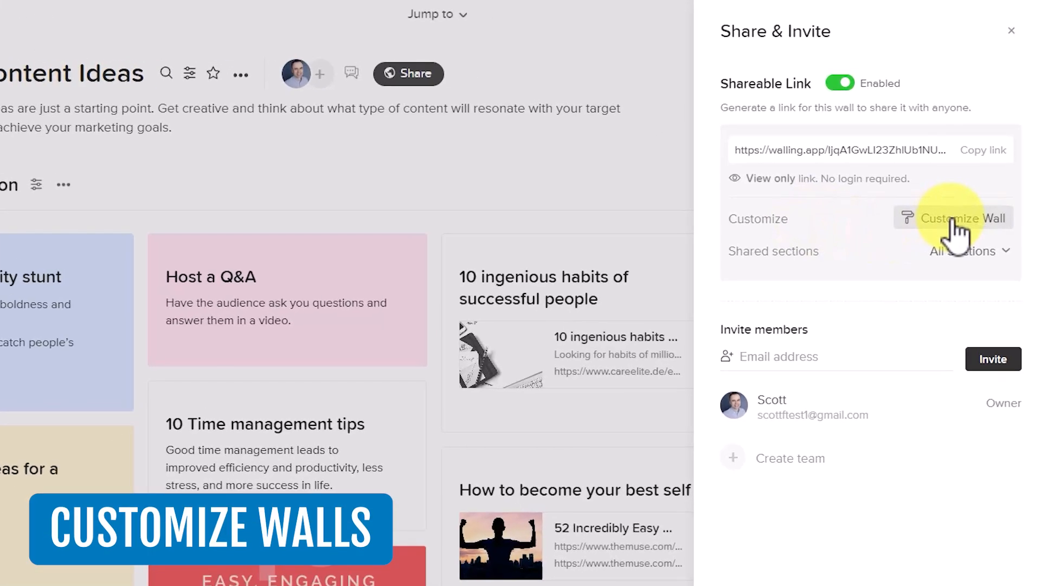
In Customize Wall, replace the placeholder logo with 'Logo trans.png' from files
{"action": "left_click", "coordinate": [964, 218]}
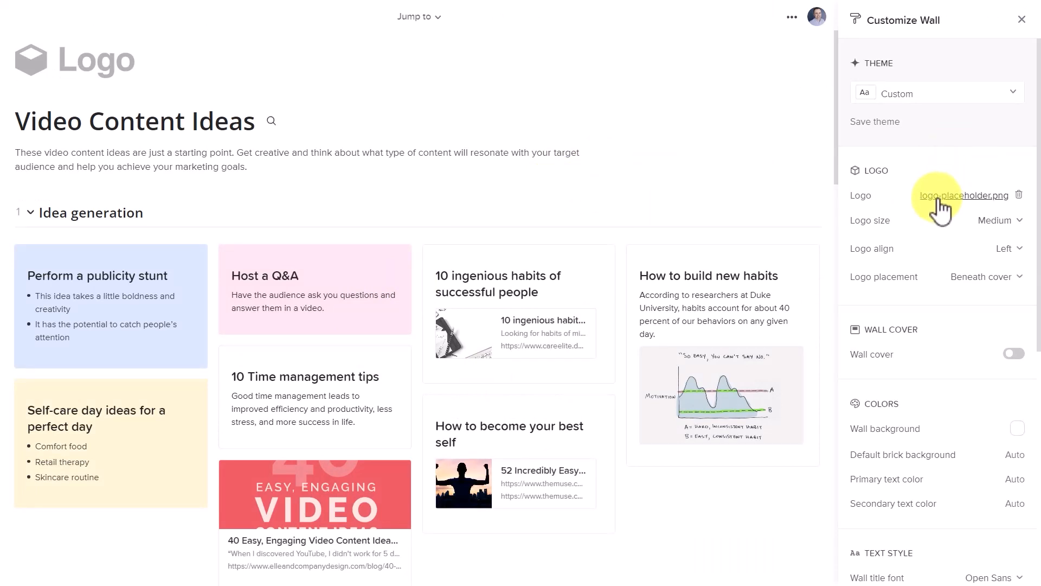
{"action": "scroll", "scroll_direction": "down", "scroll_amount": 3}
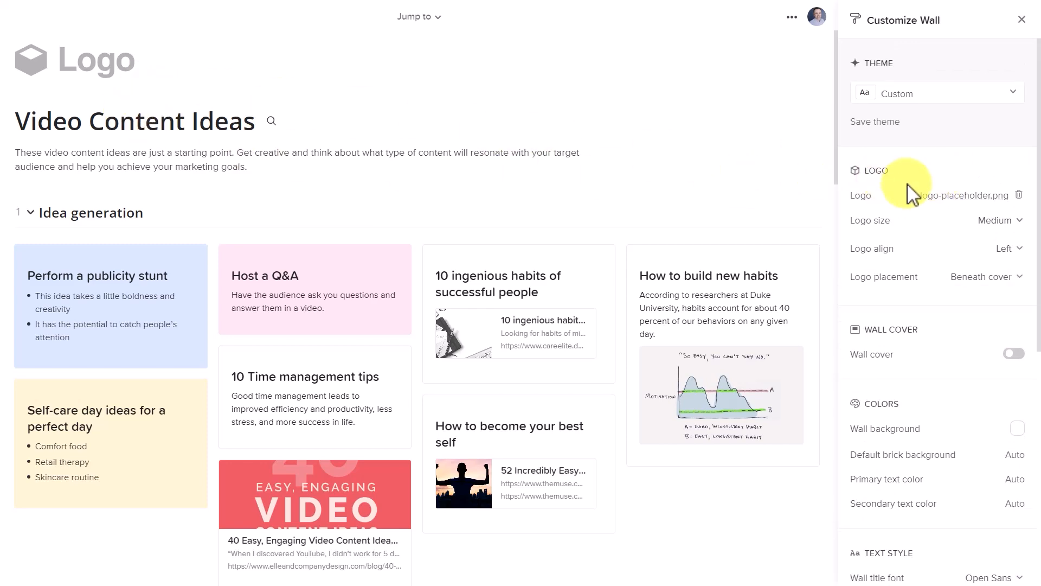
{"action": "left_click", "coordinate": [954, 195]}
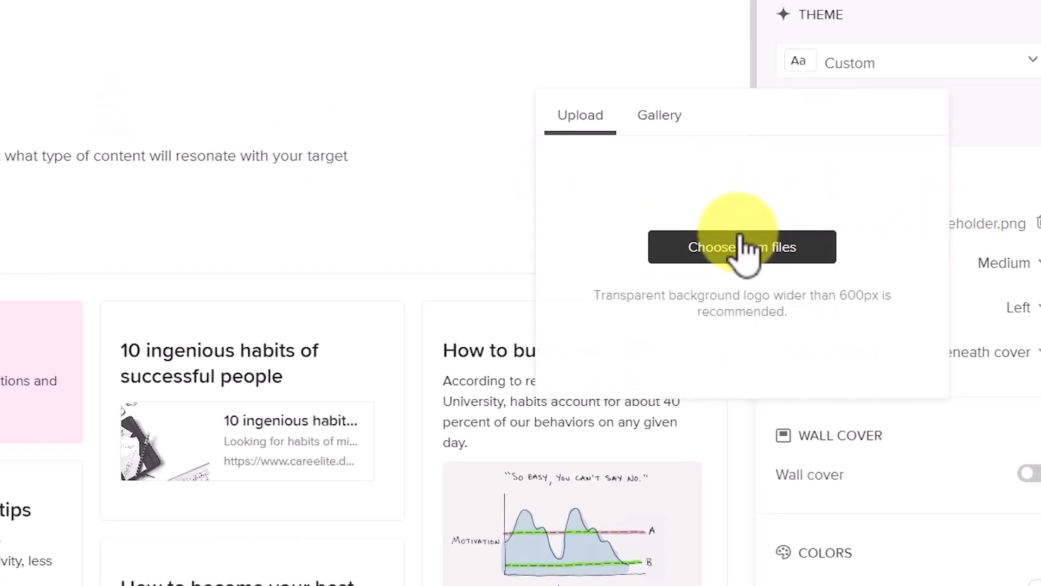
{"action": "left_click", "coordinate": [742, 246]}
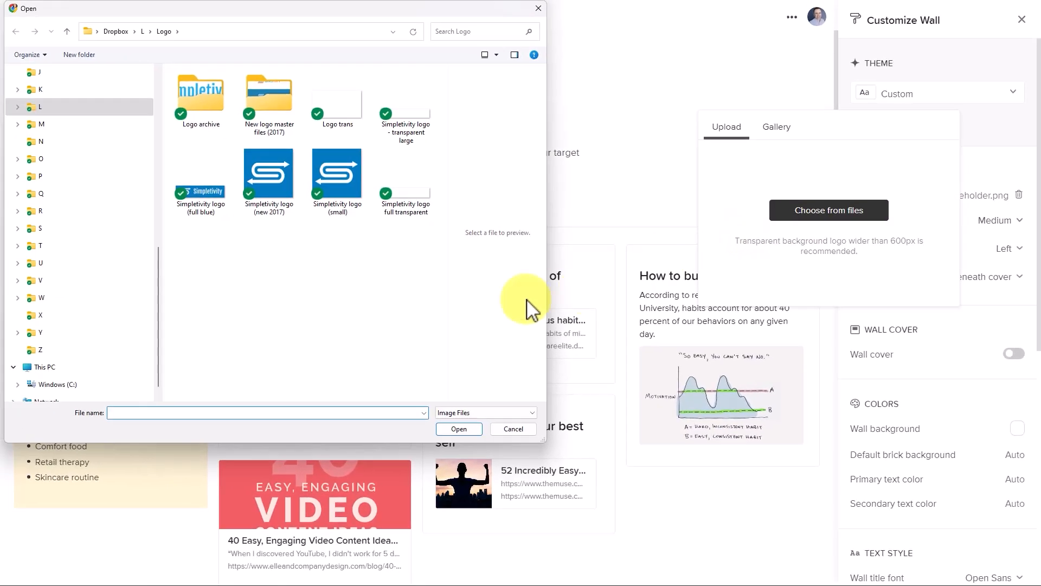
{"action": "left_click", "coordinate": [405, 99]}
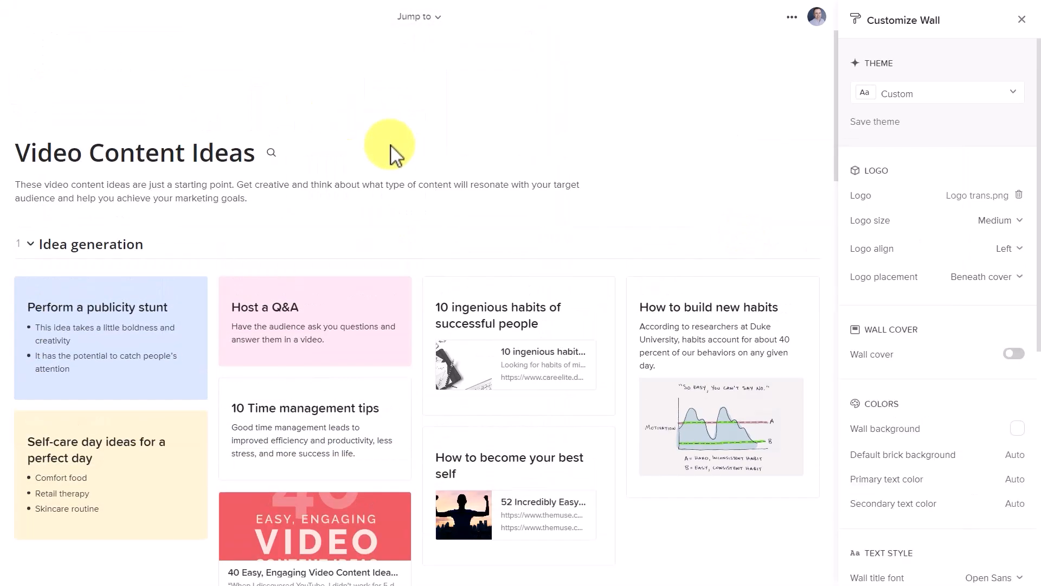
{"action": "mouse_move", "coordinate": [246, 97]}
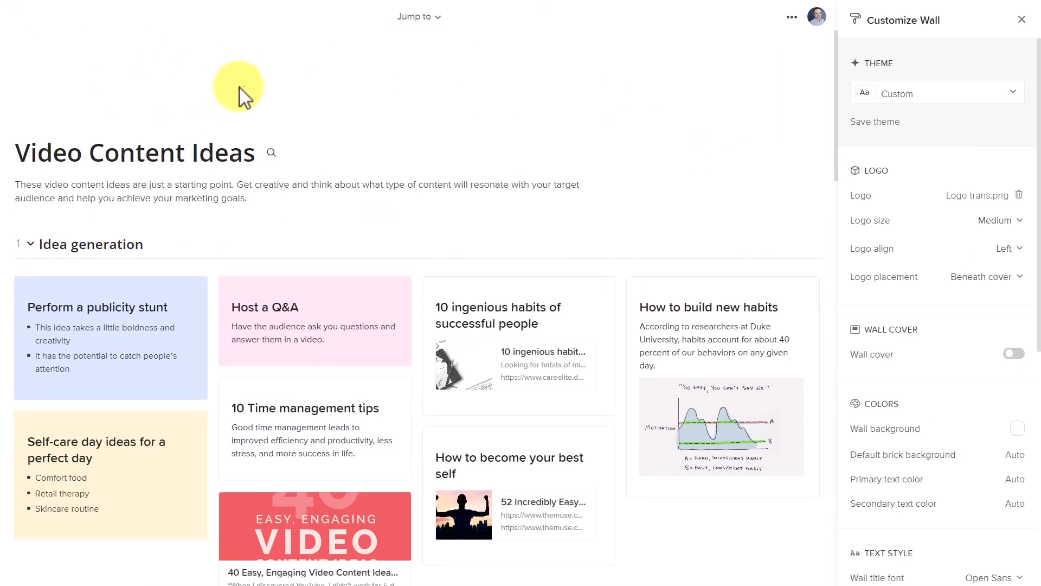
{"action": "mouse_move", "coordinate": [744, 118]}
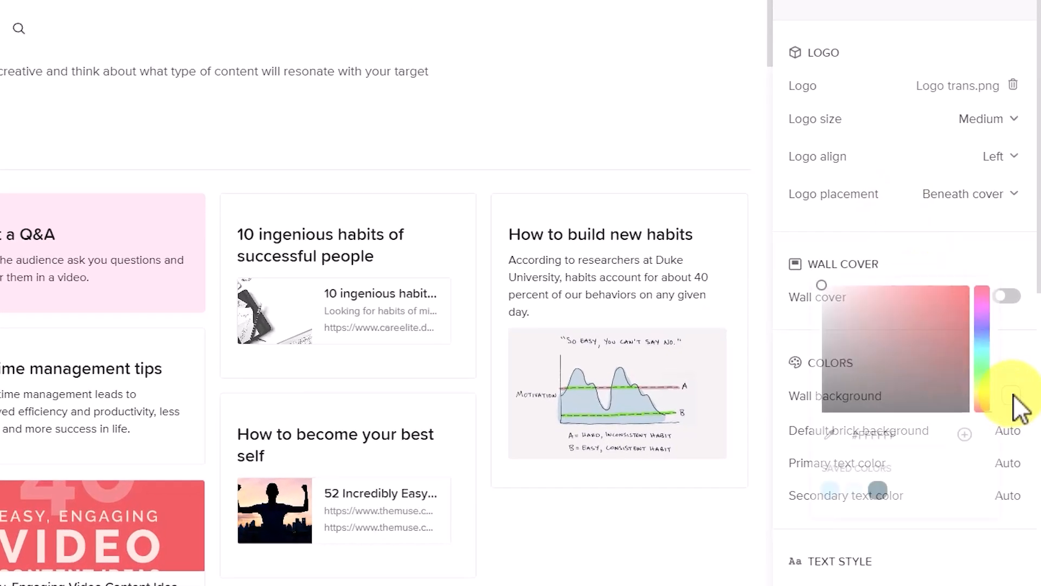
Apply a dark teal background and a small, centre-aligned logo placed beneath the cover
{"action": "left_click", "coordinate": [875, 490]}
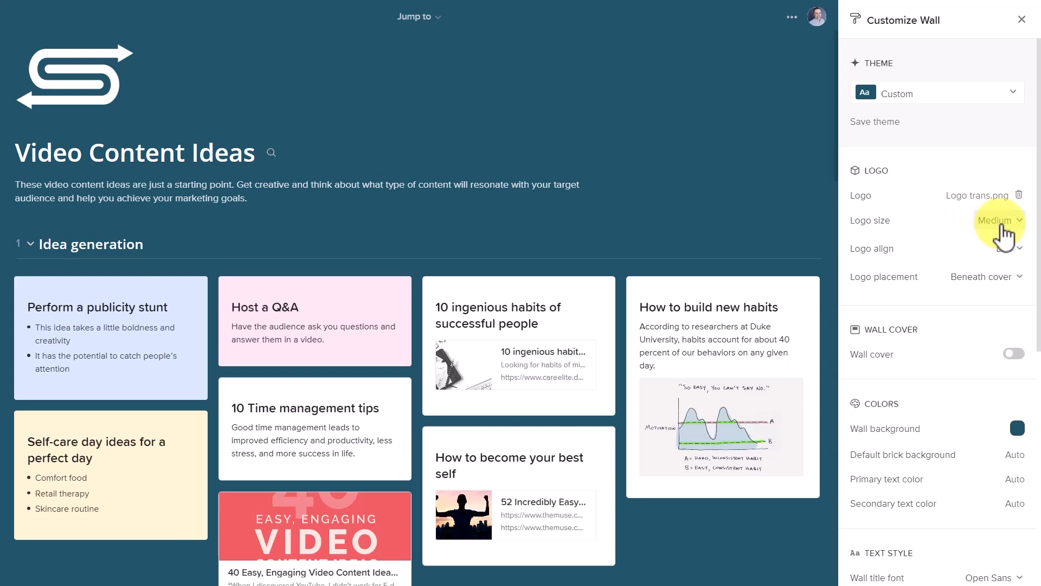
{"action": "mouse_move", "coordinate": [1006, 251]}
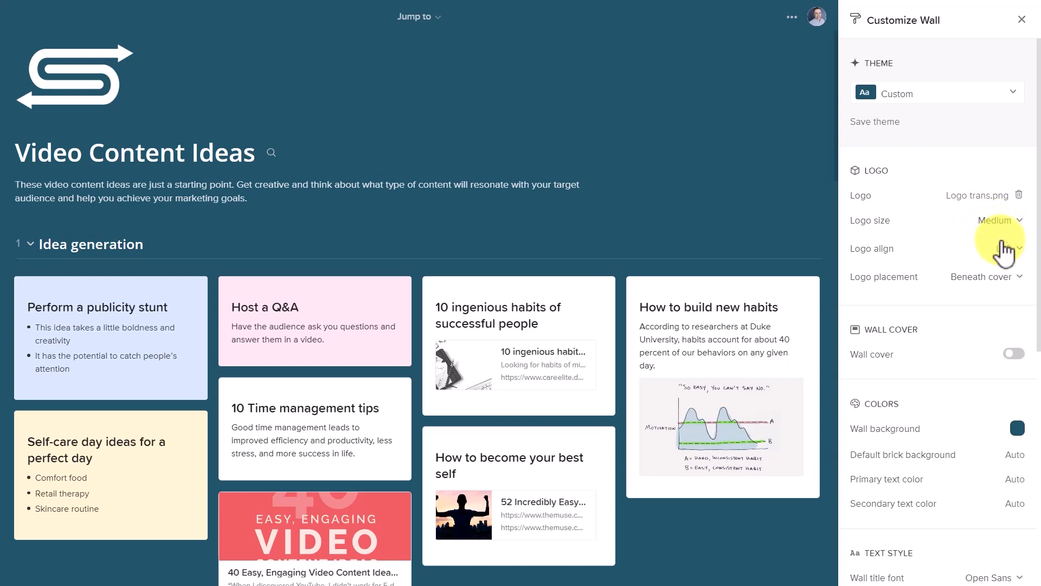
{"action": "left_click", "coordinate": [997, 248]}
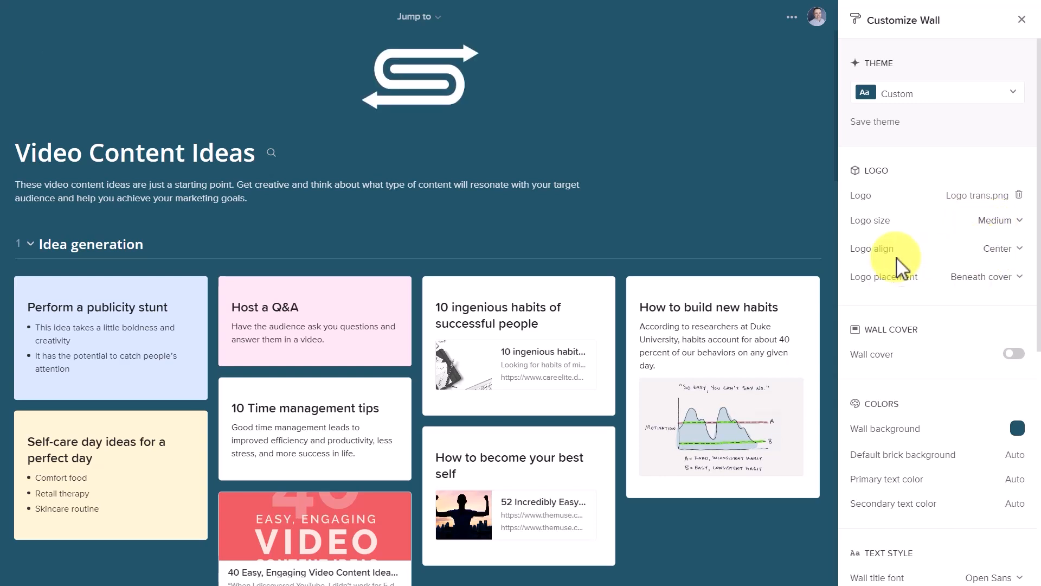
{"action": "left_click", "coordinate": [996, 220]}
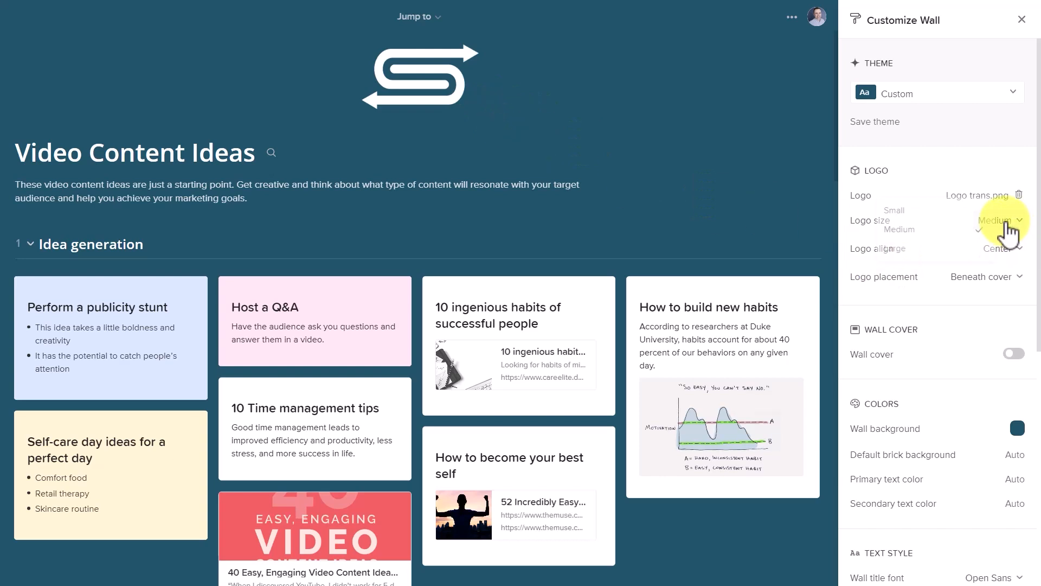
{"action": "left_click", "coordinate": [1002, 220]}
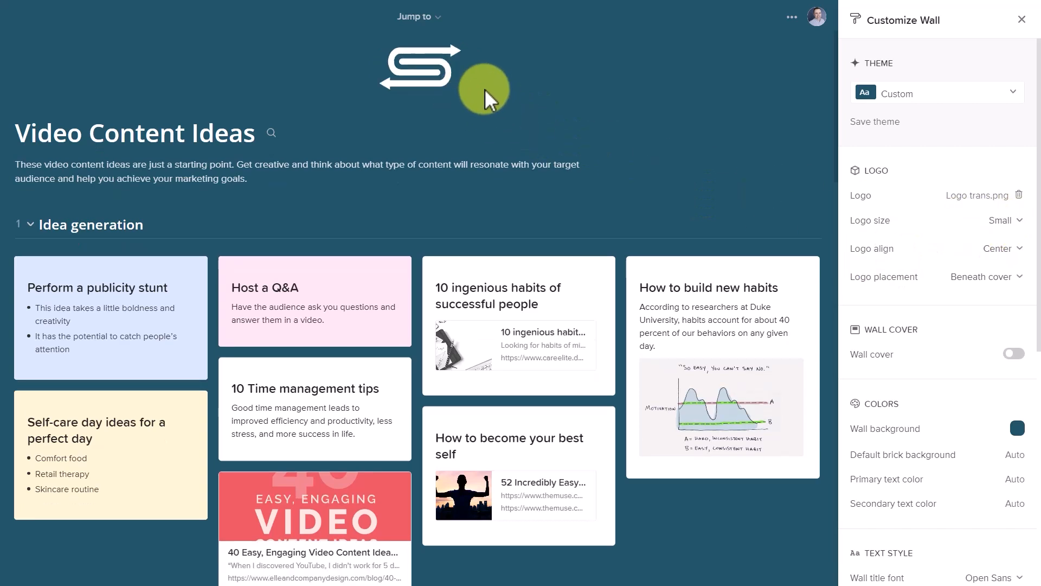
{"action": "mouse_move", "coordinate": [489, 98]}
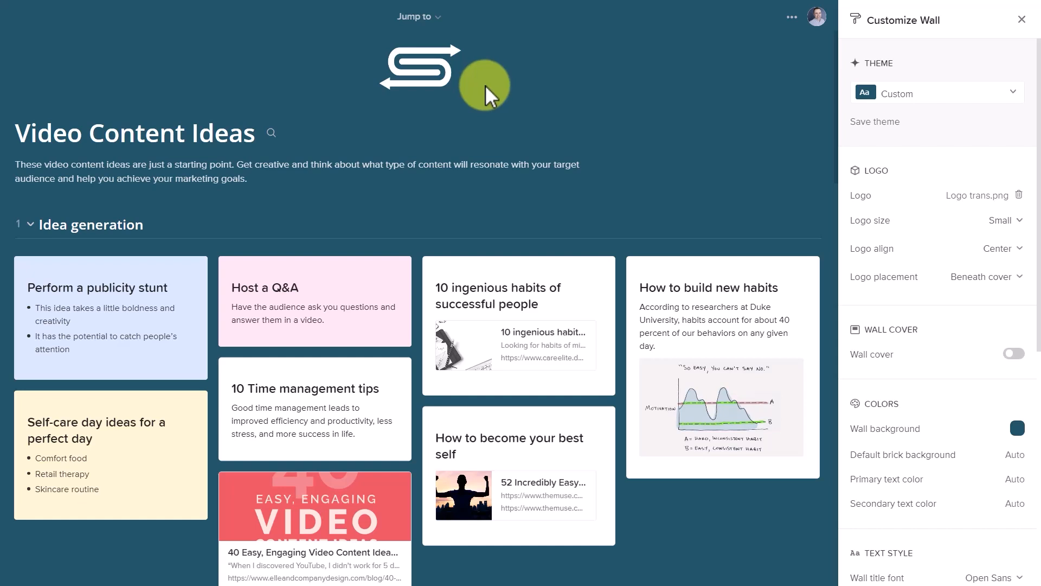
{"action": "left_click", "coordinate": [988, 276]}
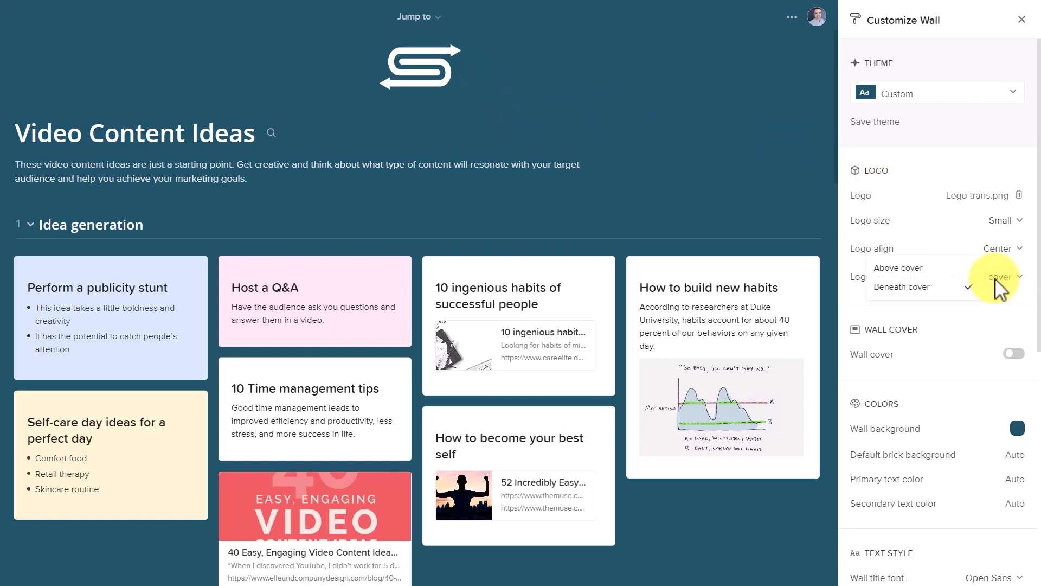
{"action": "left_click", "coordinate": [901, 286]}
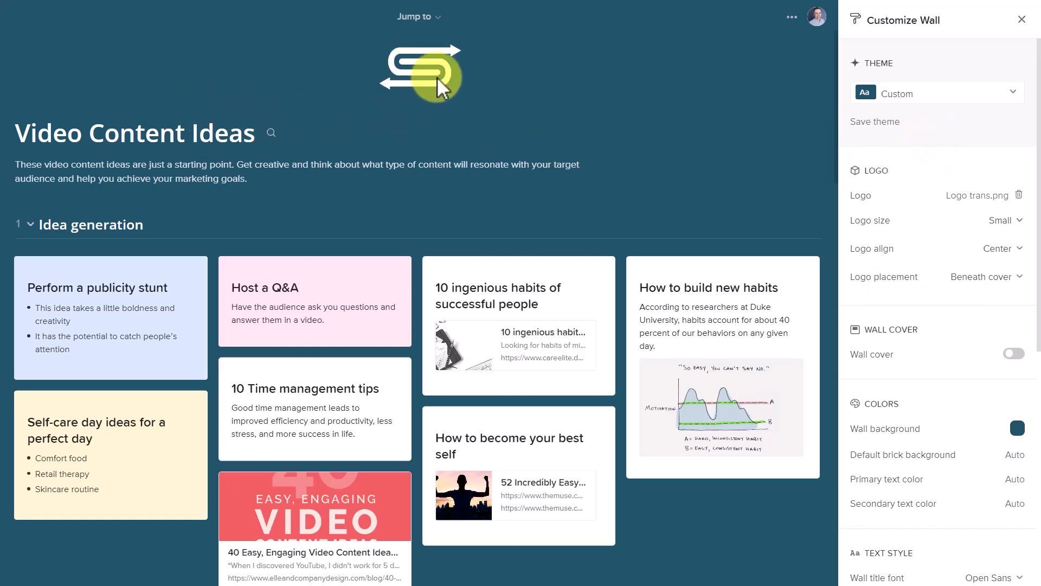
{"action": "scroll", "scroll_direction": "down", "scroll_amount": 3}
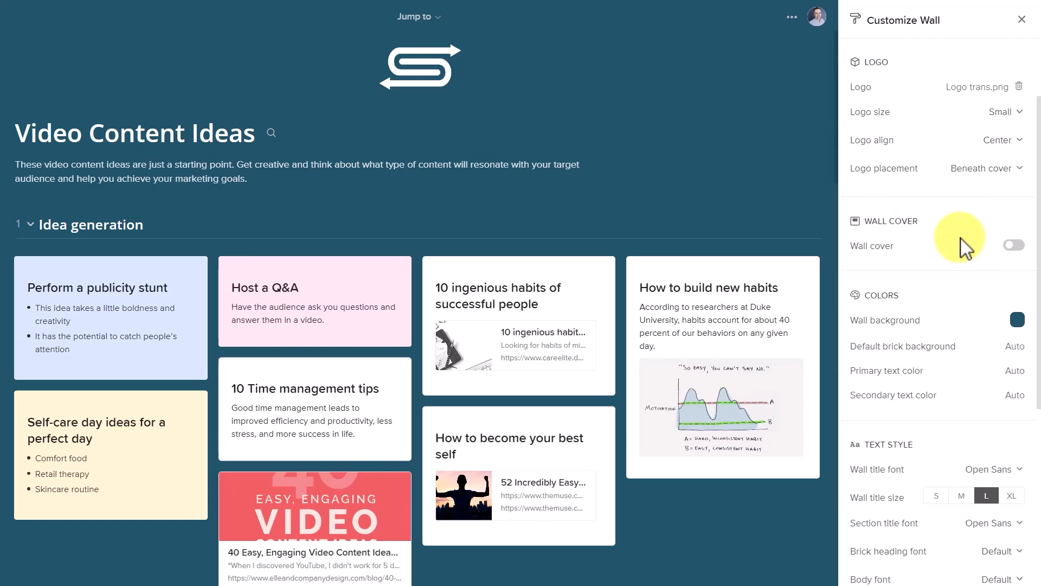
{"action": "mouse_move", "coordinate": [956, 239]}
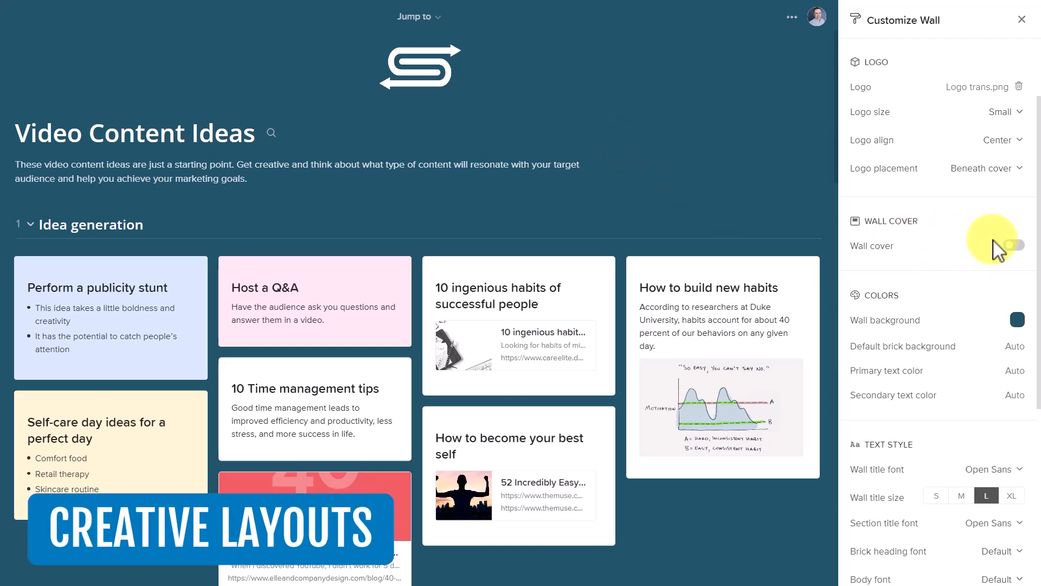
{"action": "left_click", "coordinate": [1013, 245]}
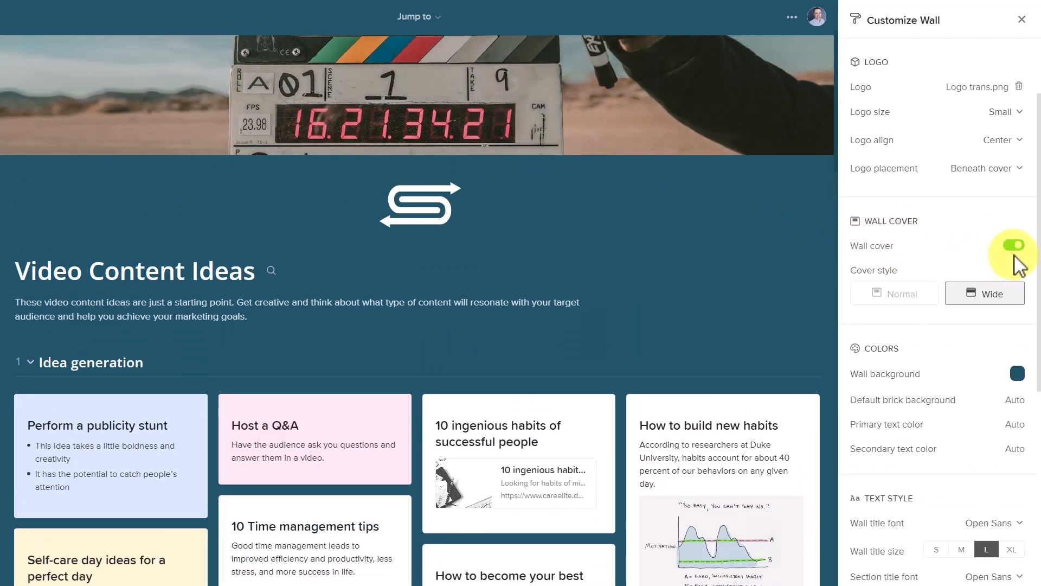
{"action": "left_click", "coordinate": [1012, 244]}
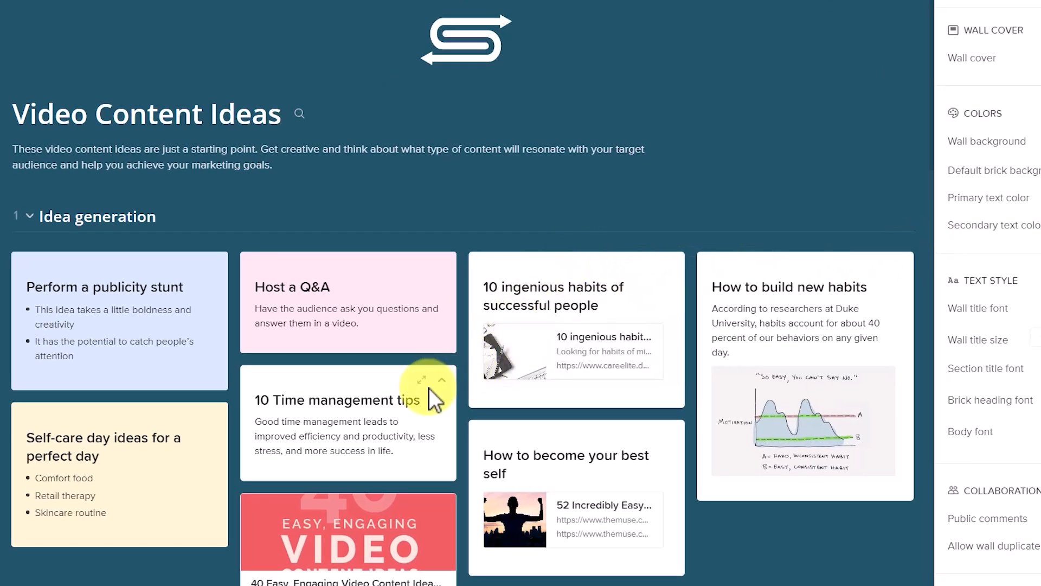
{"action": "mouse_move", "coordinate": [793, 275]}
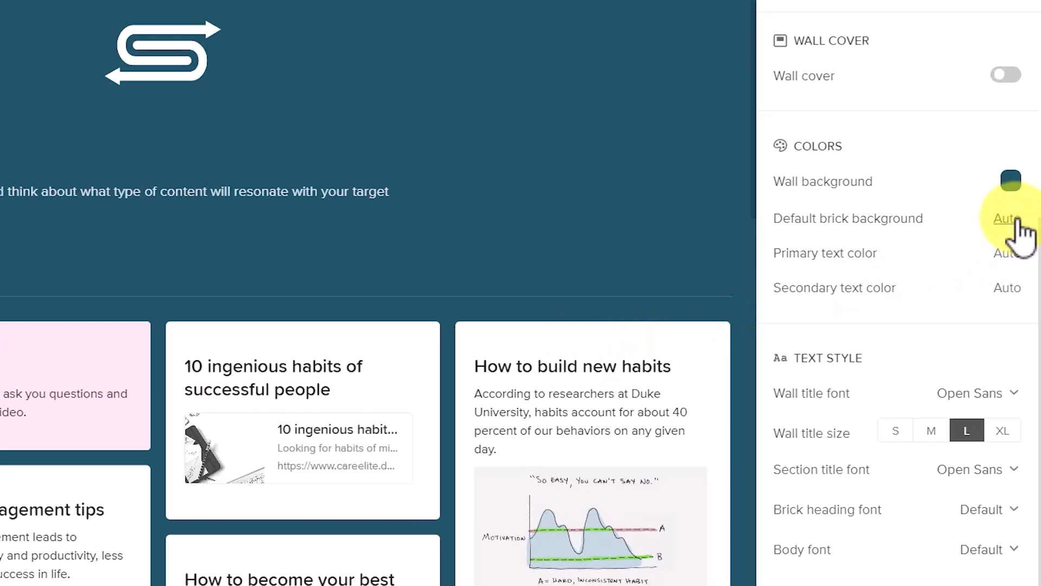
Change the default brick background from Auto to light green
{"action": "left_click", "coordinate": [1009, 180]}
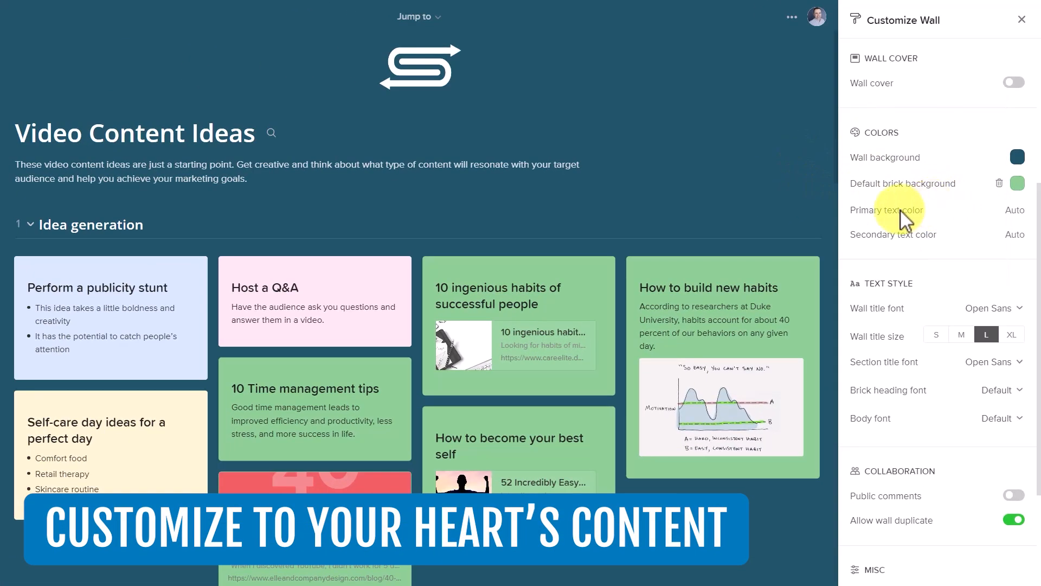
{"action": "scroll", "scroll_direction": "down", "scroll_amount": 3}
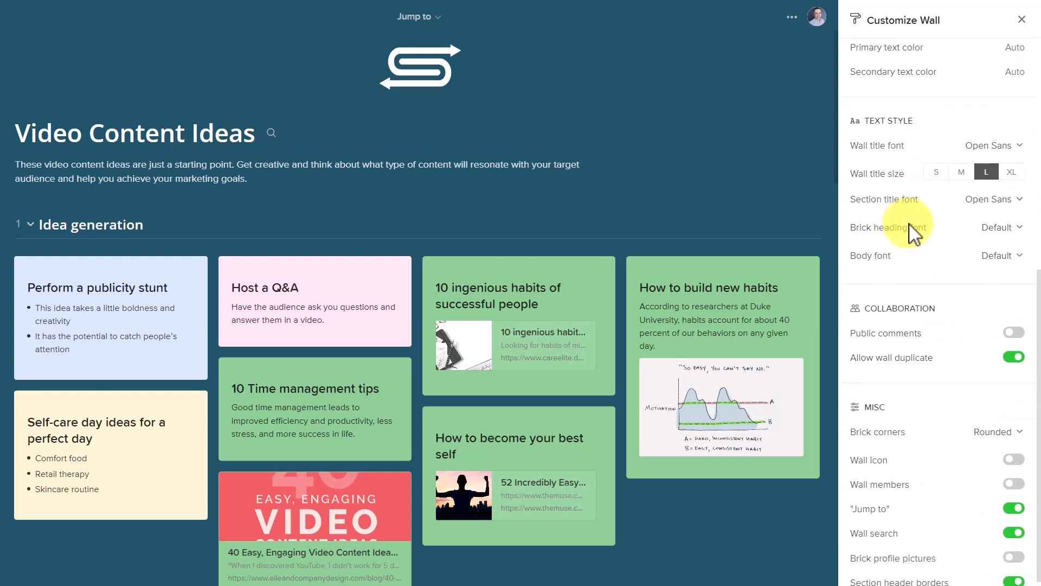
{"action": "mouse_move", "coordinate": [901, 174]}
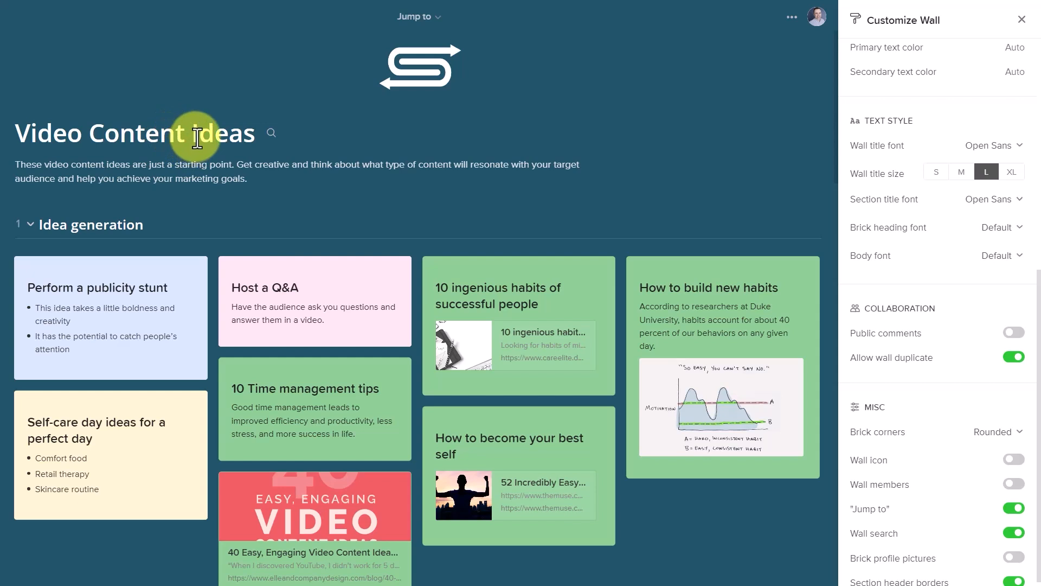
{"action": "mouse_move", "coordinate": [193, 219]}
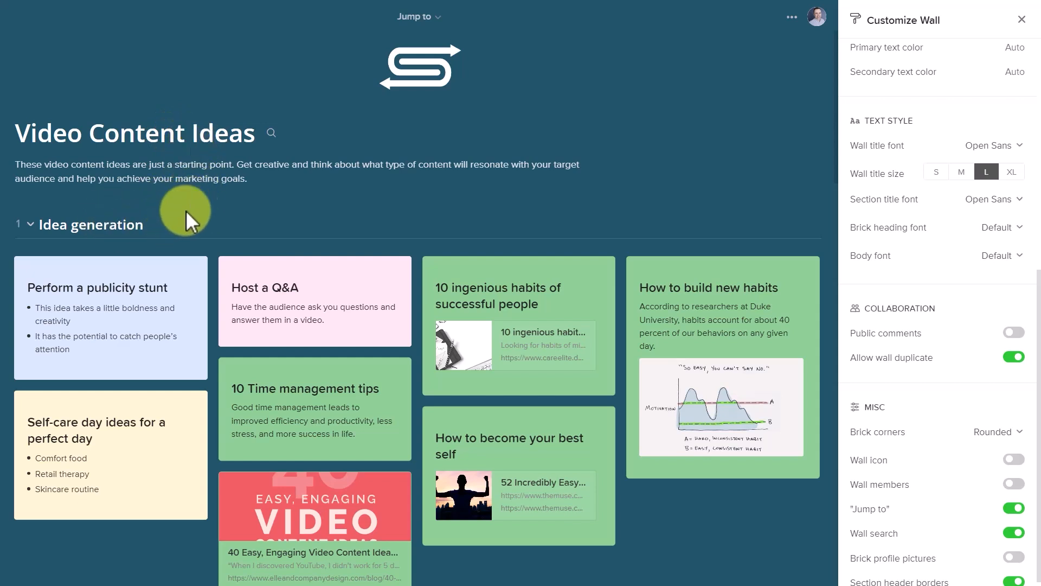
Set the wall title font to Rubik and the title size to XL
{"action": "left_click", "coordinate": [994, 145]}
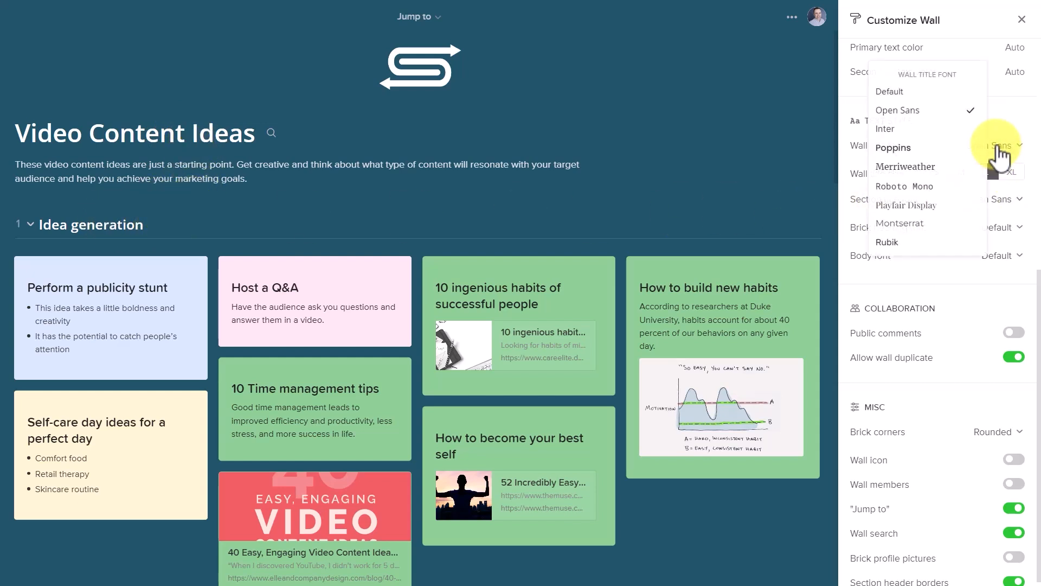
{"action": "left_click", "coordinate": [887, 240]}
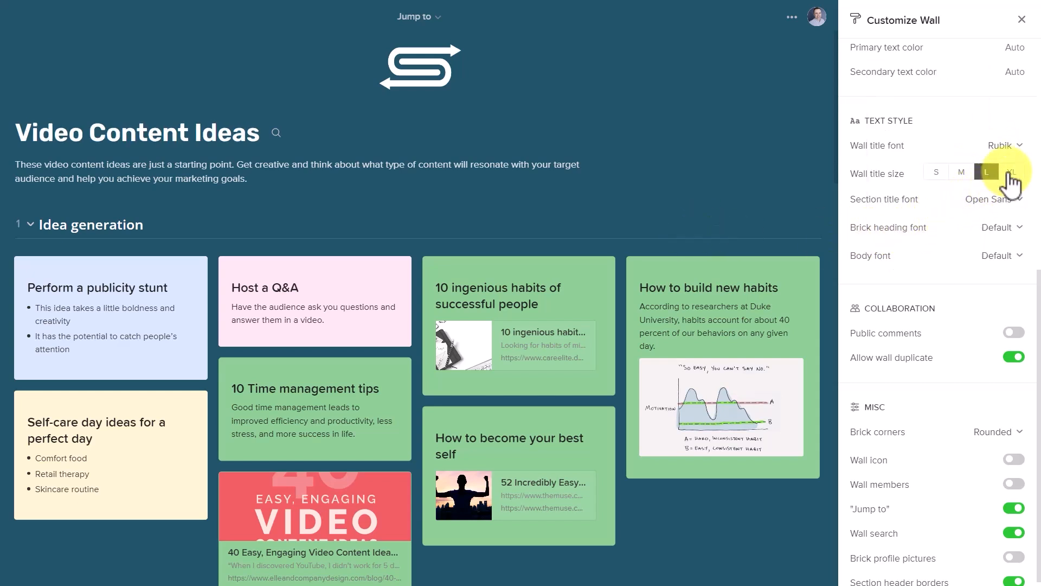
{"action": "left_click", "coordinate": [1012, 172]}
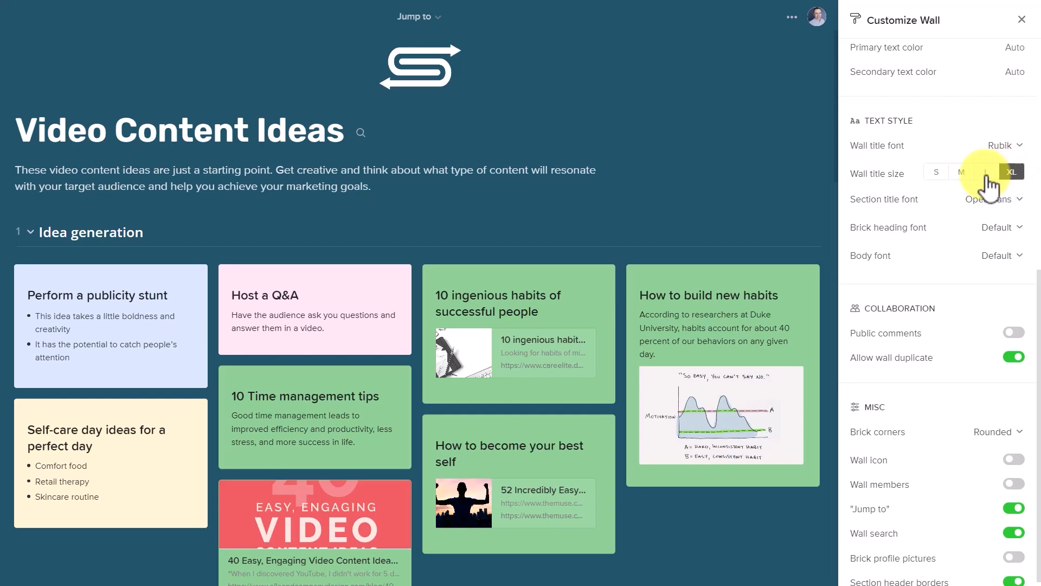
{"action": "mouse_move", "coordinate": [936, 199]}
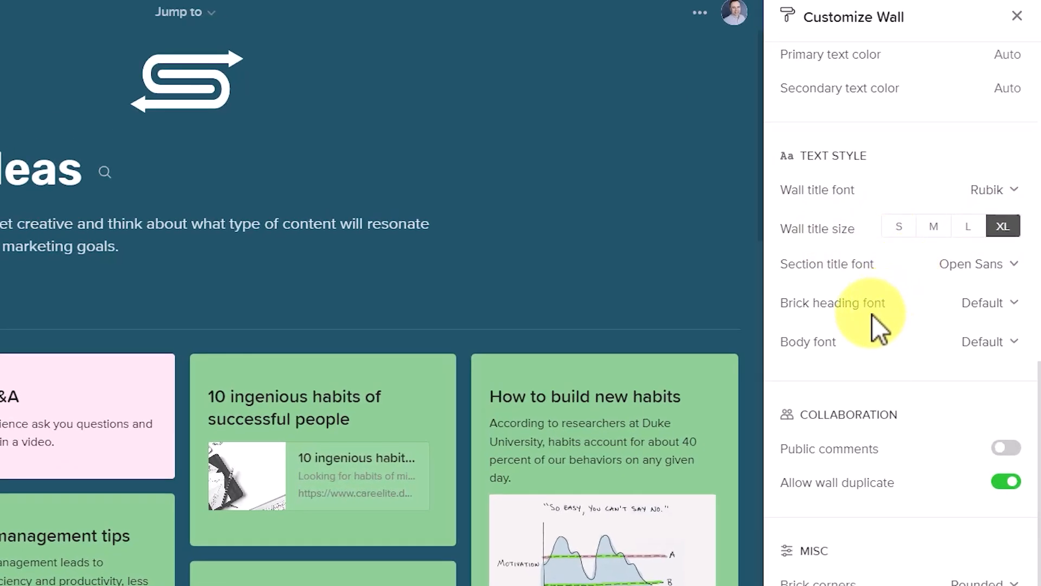
{"action": "mouse_move", "coordinate": [876, 279]}
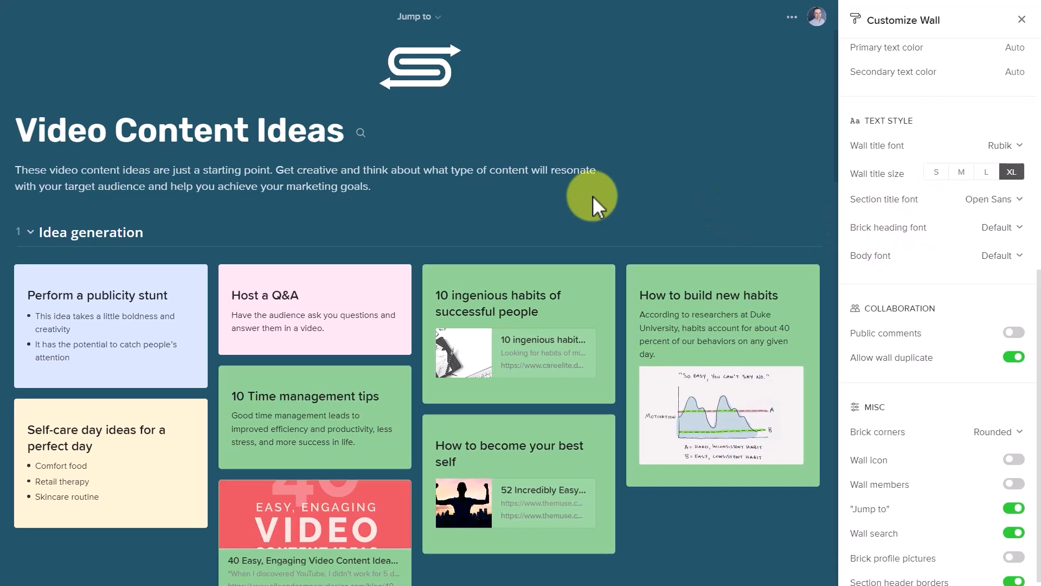
{"action": "mouse_move", "coordinate": [803, 289]}
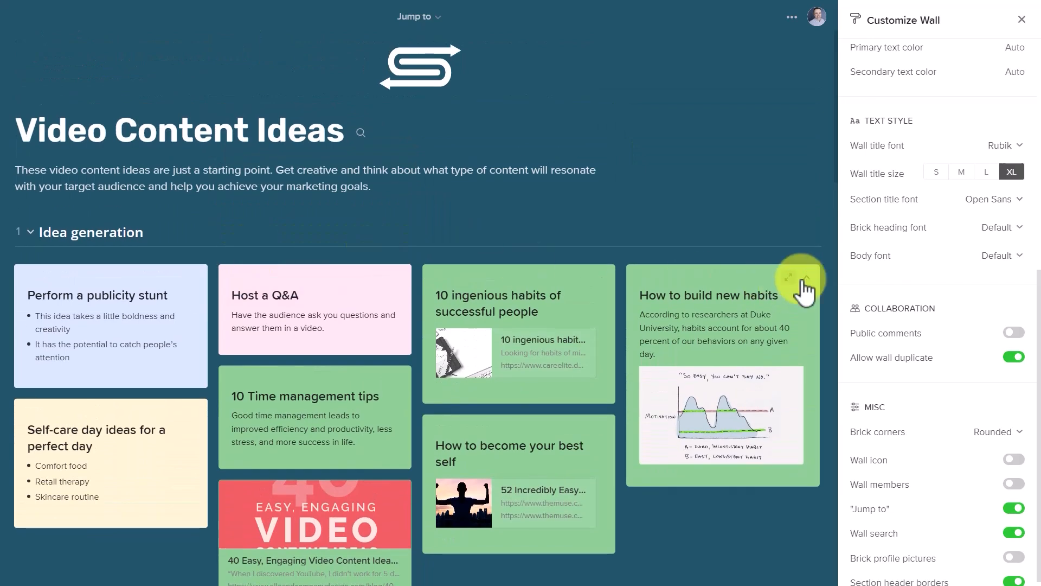
{"action": "scroll", "scroll_direction": "down", "scroll_amount": 3}
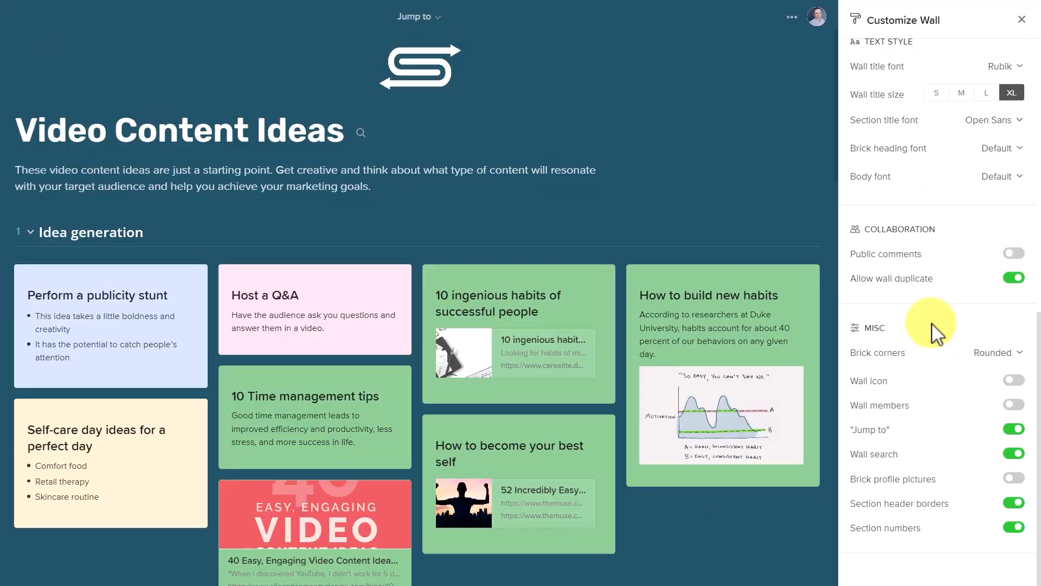
{"action": "mouse_move", "coordinate": [940, 331]}
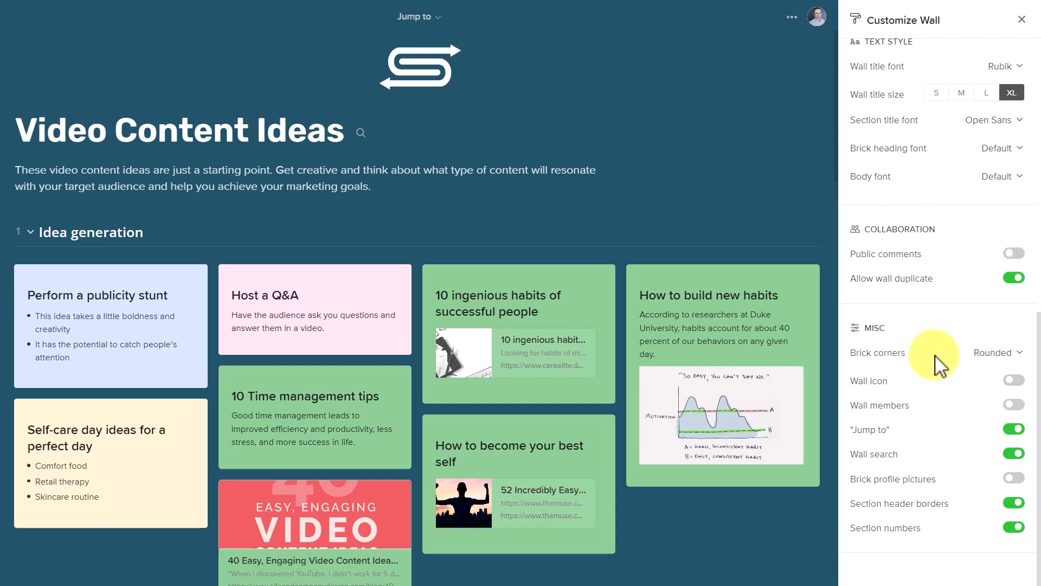
{"action": "mouse_move", "coordinate": [943, 349]}
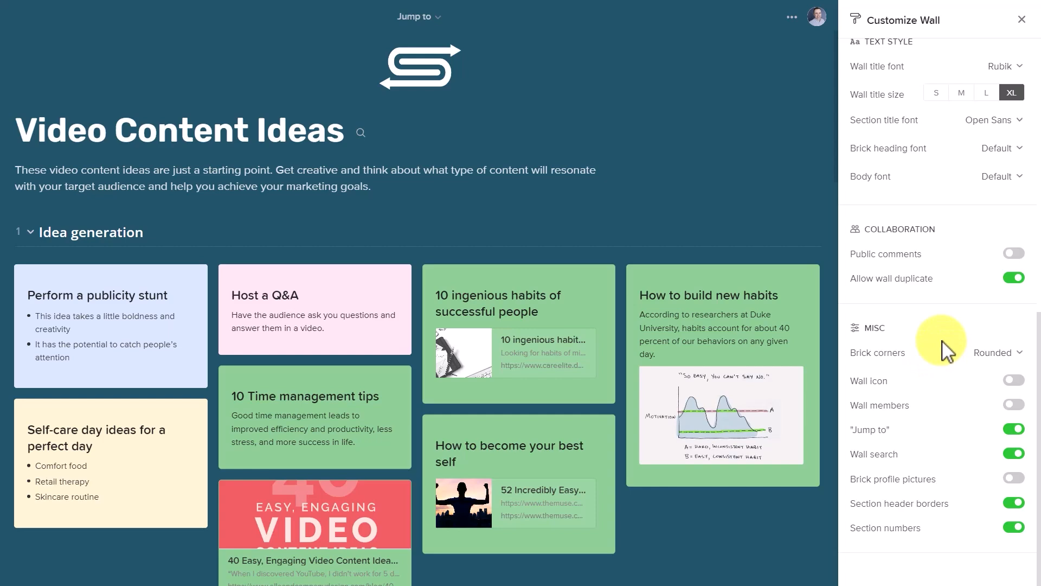
{"action": "mouse_move", "coordinate": [975, 330]}
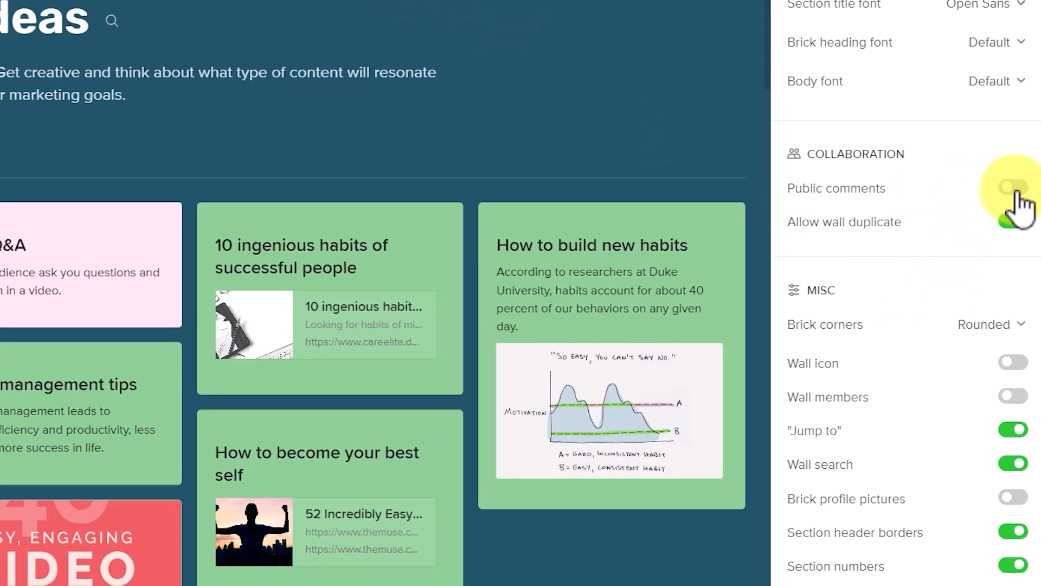
Briefly enable public comments and open a habits-brick comment box, then switch comments off
{"action": "left_click", "coordinate": [1011, 188]}
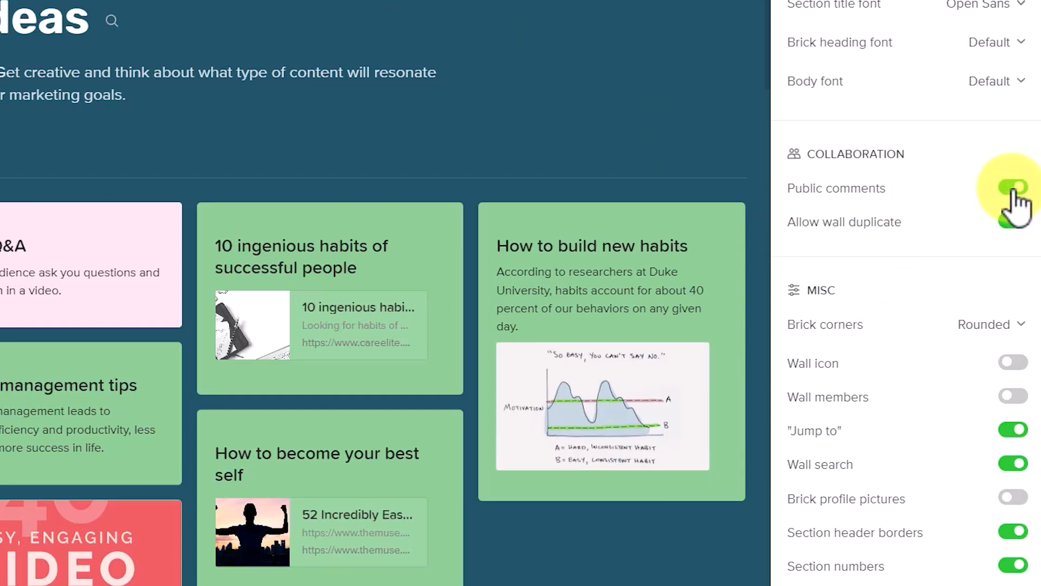
{"action": "left_click", "coordinate": [1012, 188]}
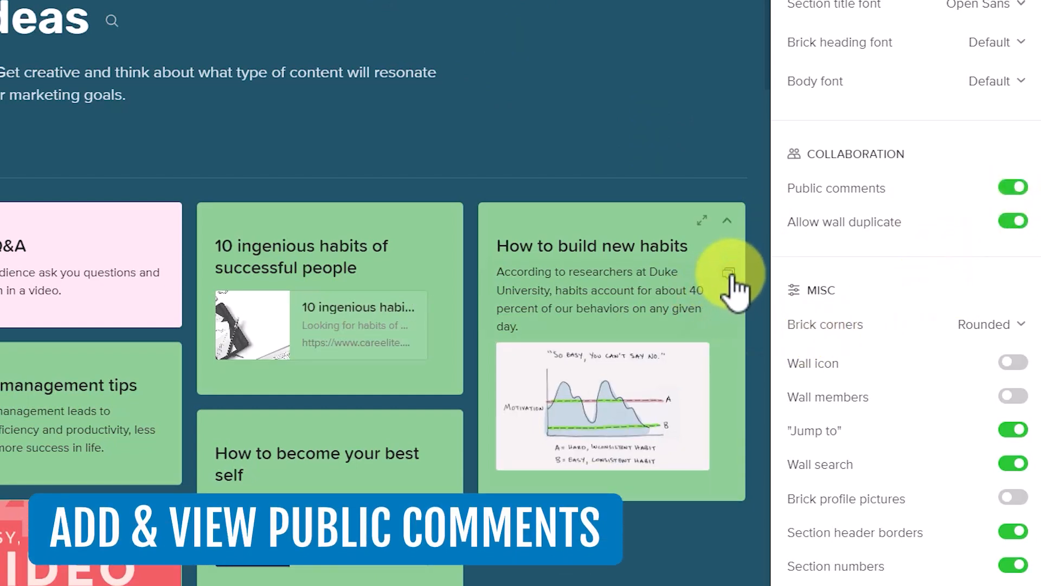
{"action": "left_click", "coordinate": [728, 273]}
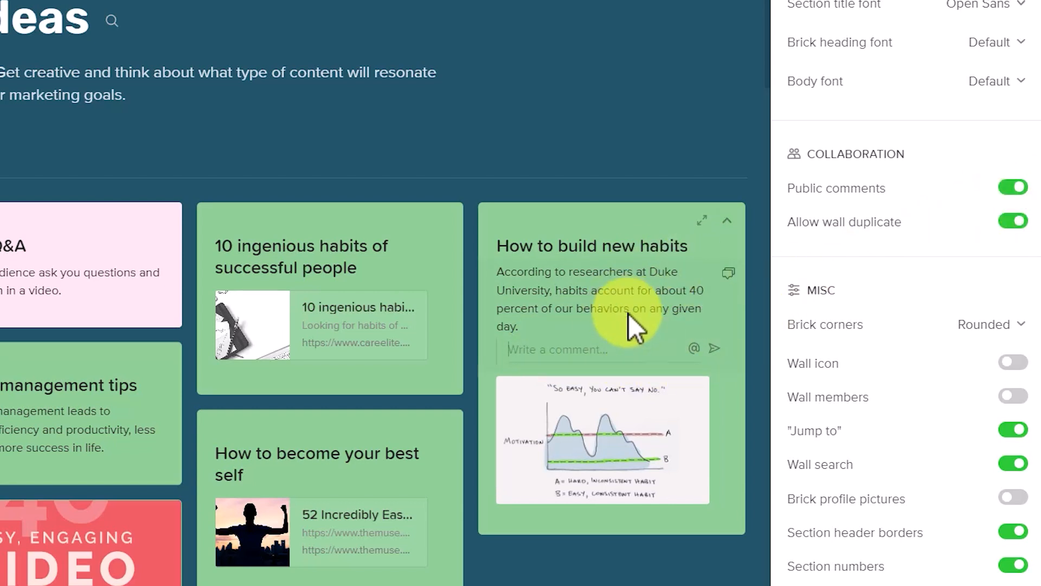
{"action": "left_click", "coordinate": [1012, 188]}
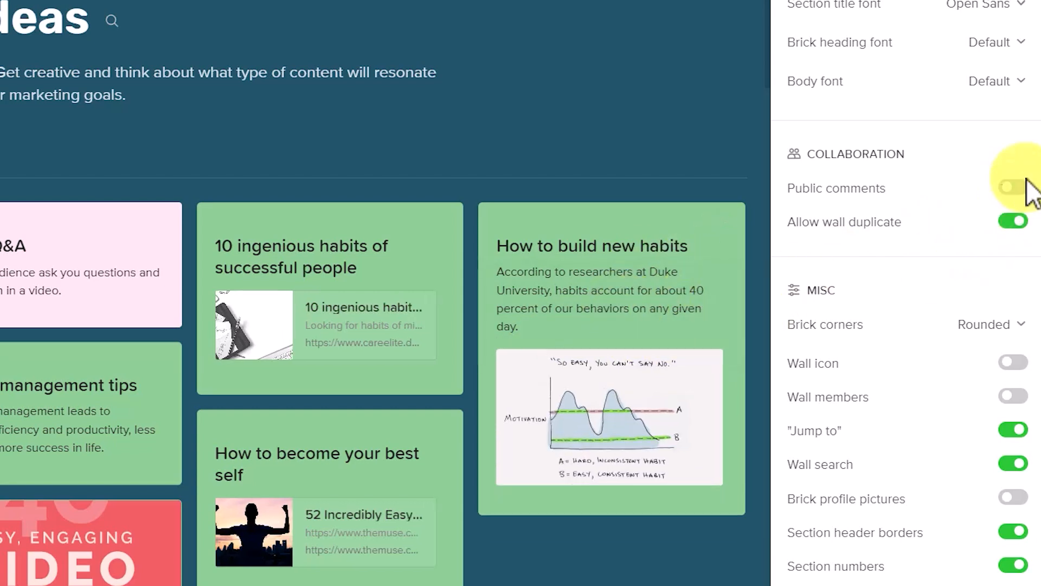
{"action": "left_click", "coordinate": [1011, 188]}
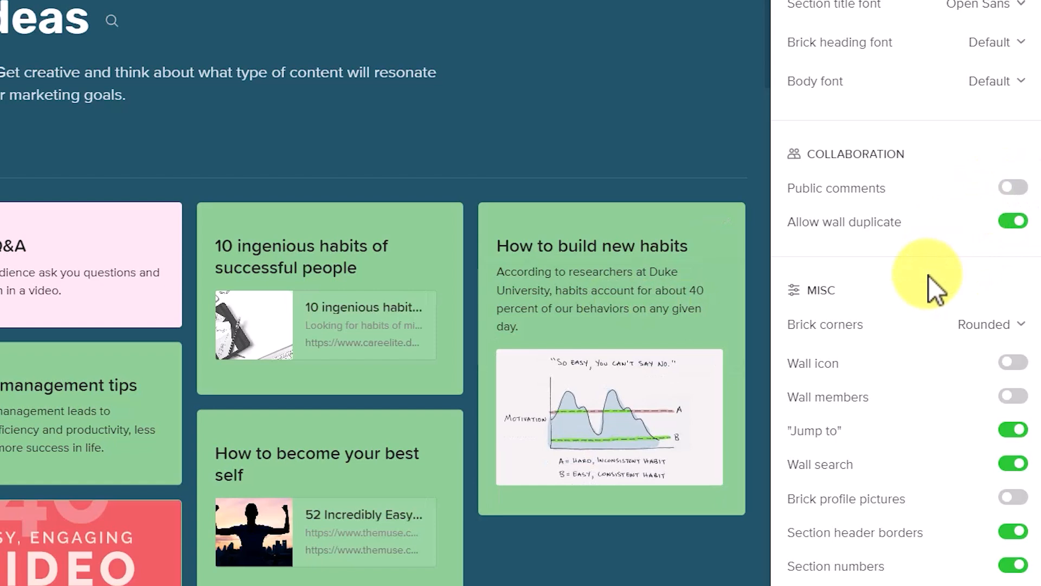
{"action": "mouse_move", "coordinate": [893, 364]}
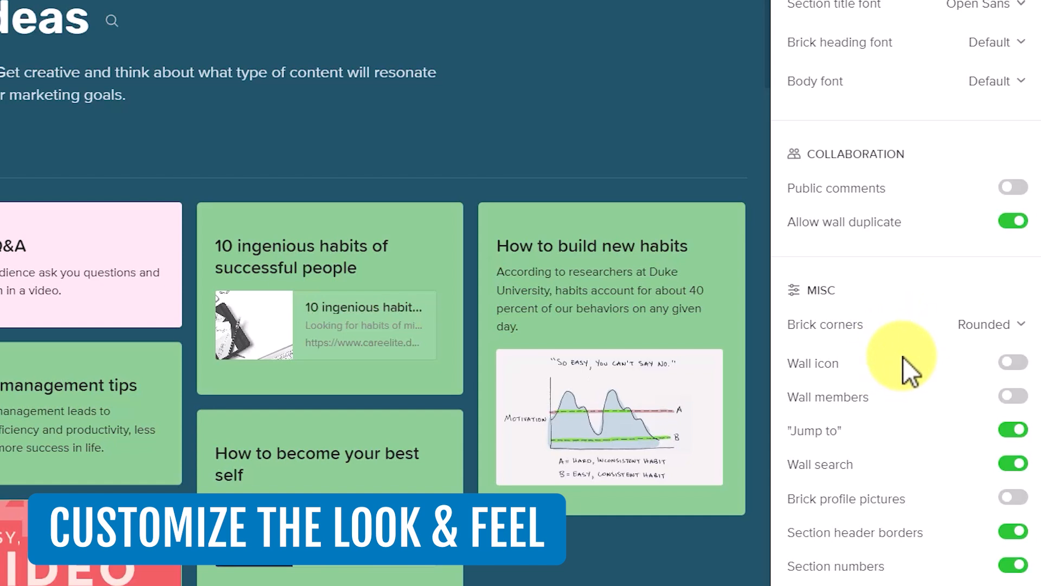
Try Sharp in the Brick corners dropdown, then switch it to Extra Rounded
{"action": "left_click", "coordinate": [985, 324]}
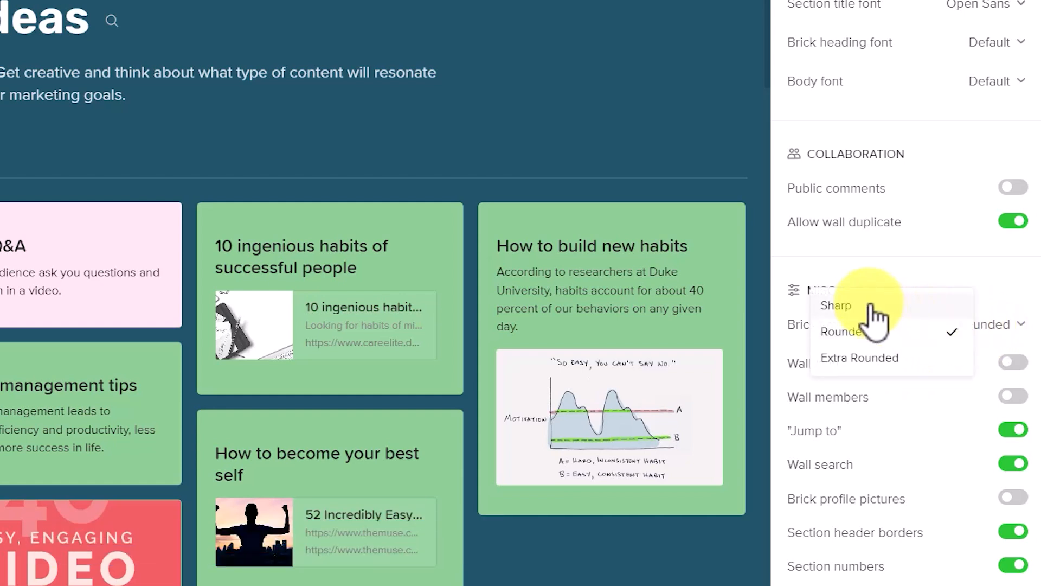
{"action": "left_click", "coordinate": [835, 305]}
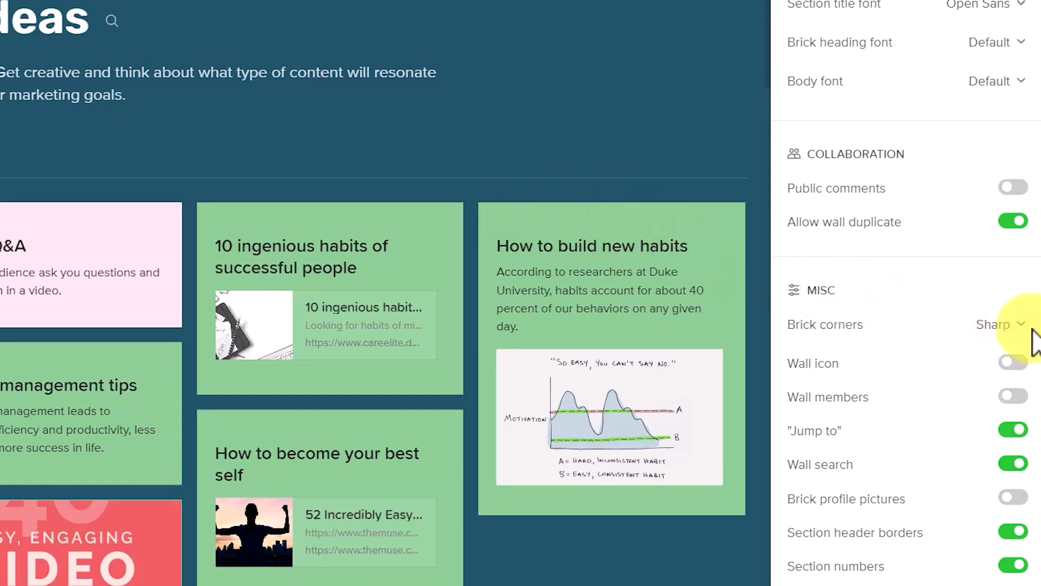
{"action": "left_click", "coordinate": [999, 325]}
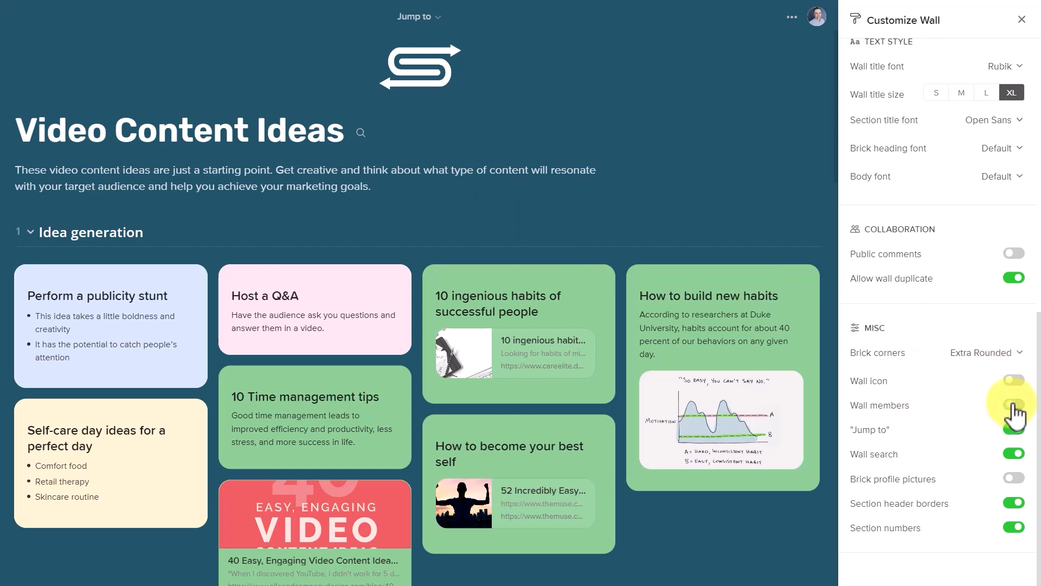
{"action": "left_click", "coordinate": [1012, 405]}
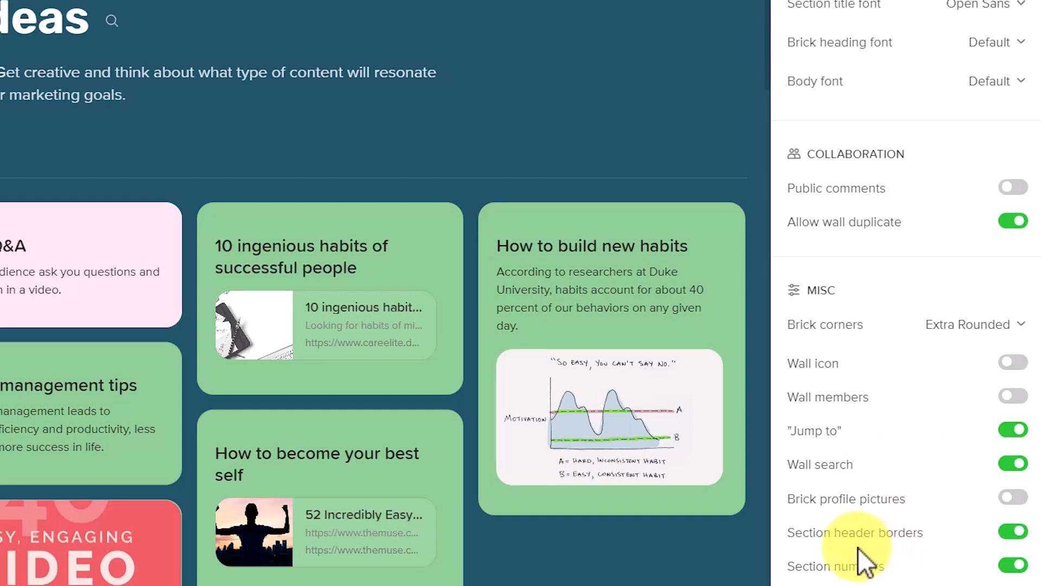
{"action": "mouse_move", "coordinate": [902, 571]}
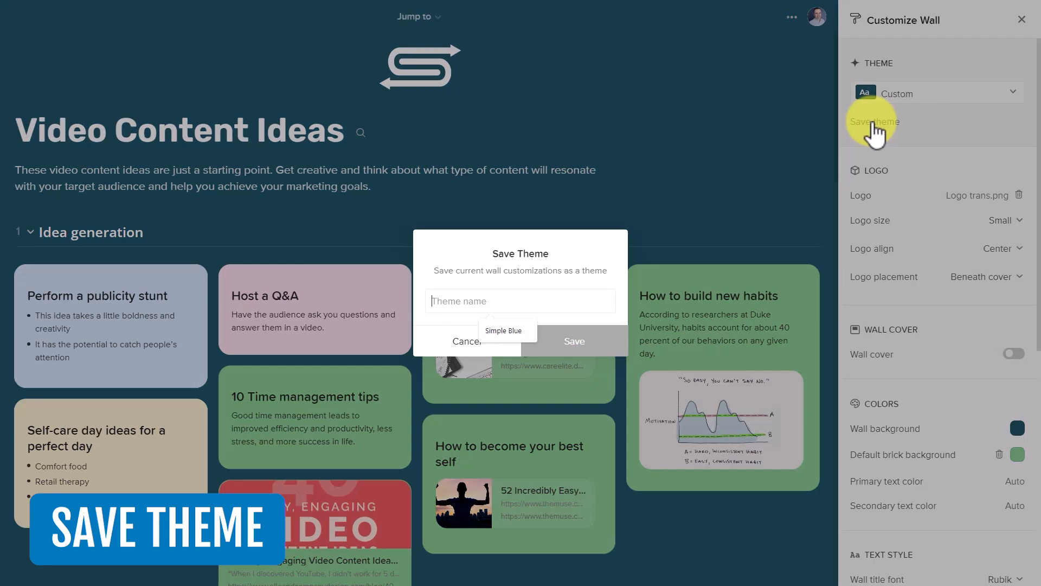
Enter 'Gre' as the name for the new saved theme
{"action": "type", "text": "Gre"}
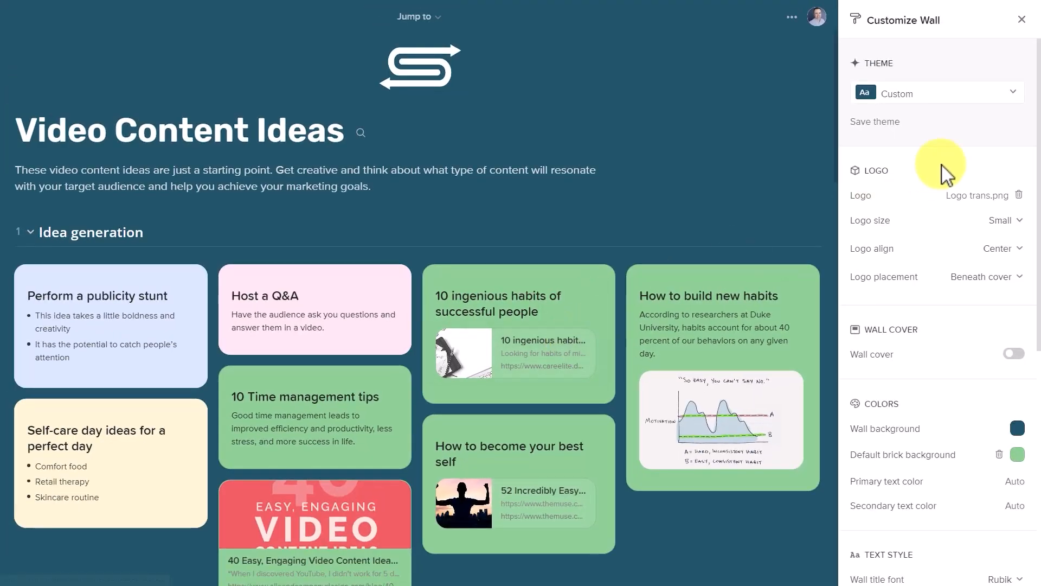
Apply a saved blue theme to the wall, then reopen the theme choices
{"action": "left_click", "coordinate": [1012, 92]}
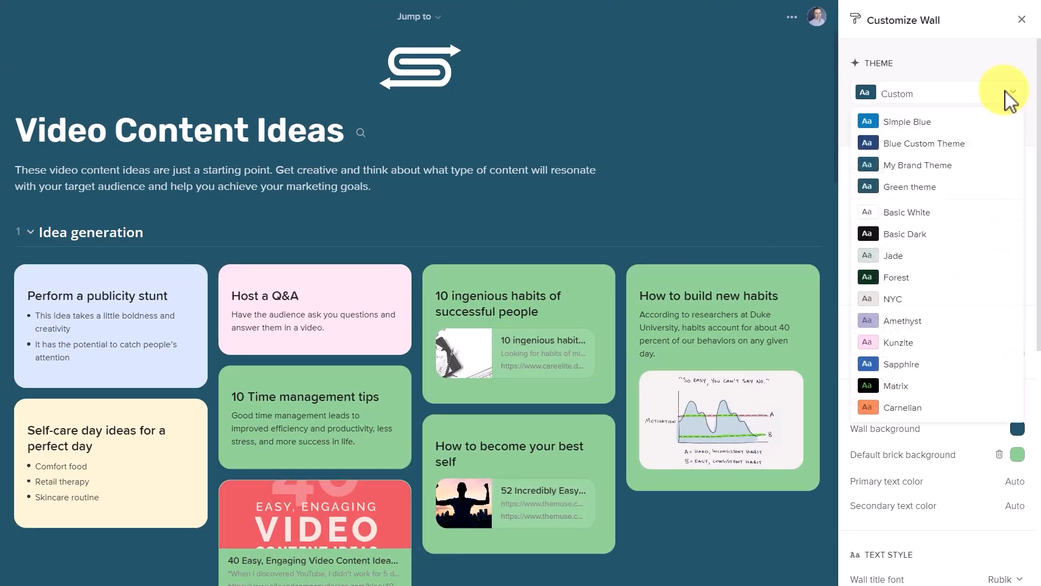
{"action": "mouse_move", "coordinate": [929, 189]}
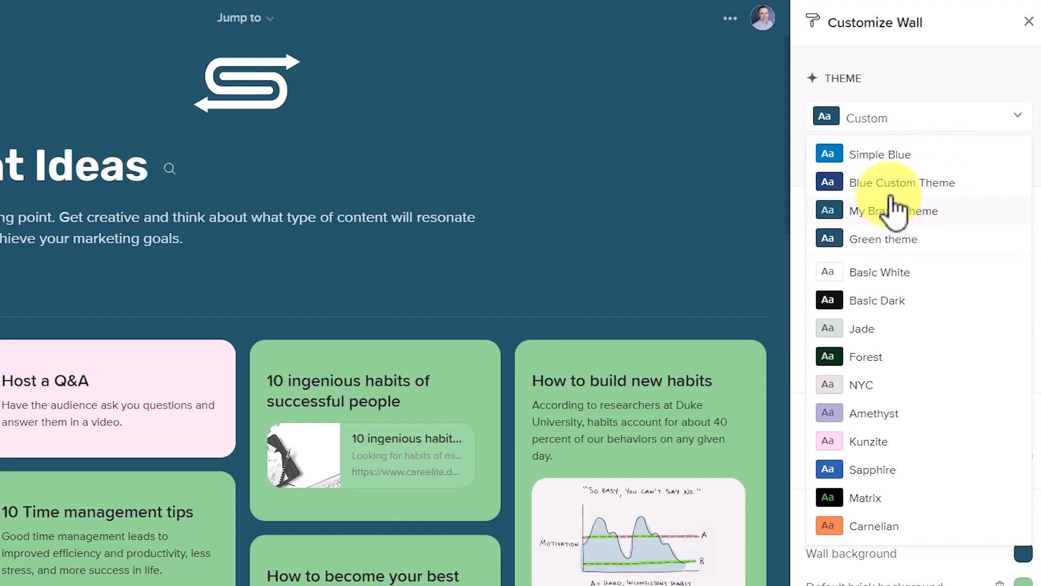
{"action": "left_click", "coordinate": [902, 183]}
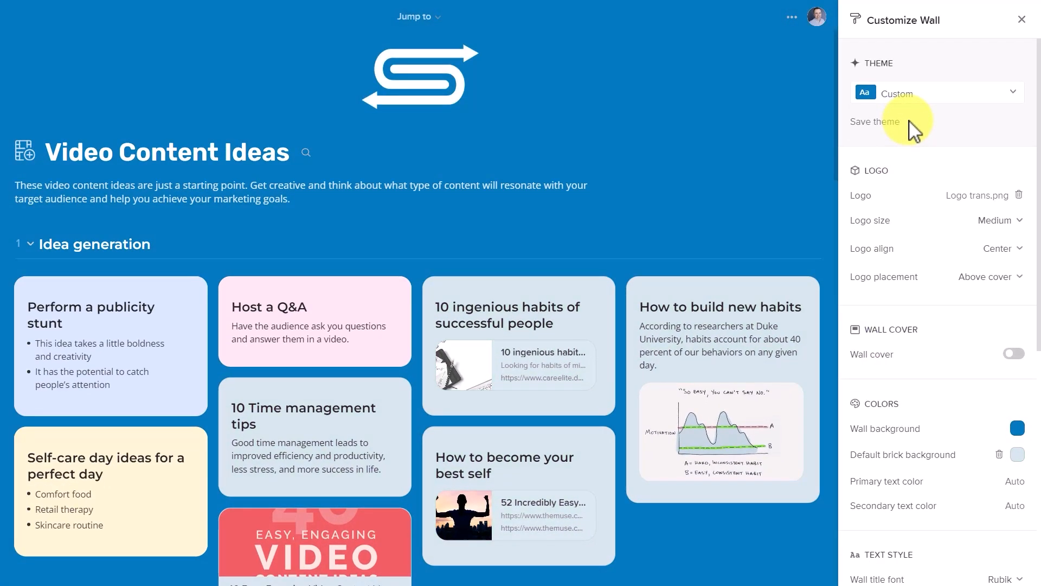
{"action": "left_click", "coordinate": [937, 93]}
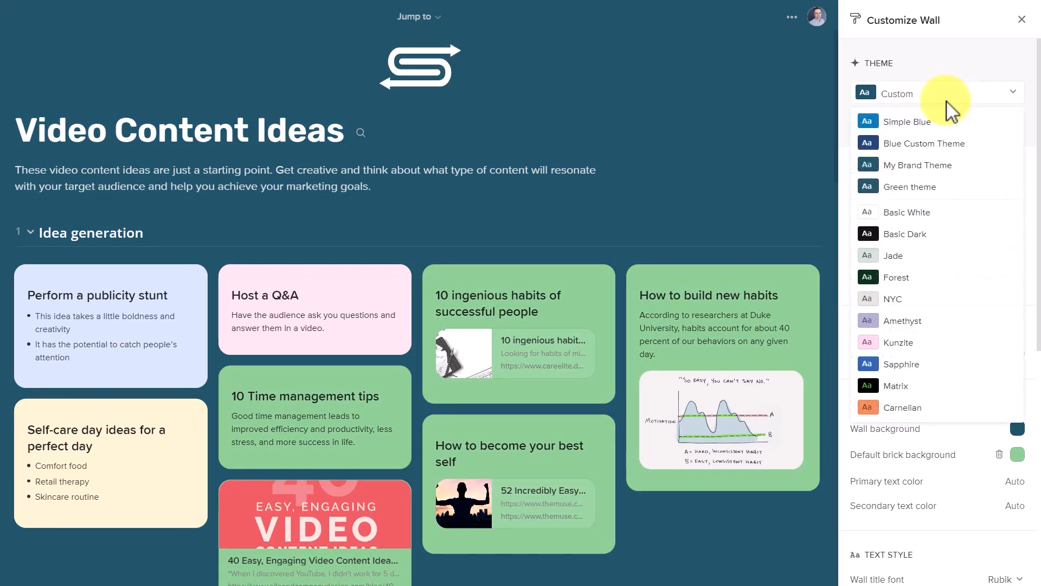
{"action": "mouse_move", "coordinate": [923, 266]}
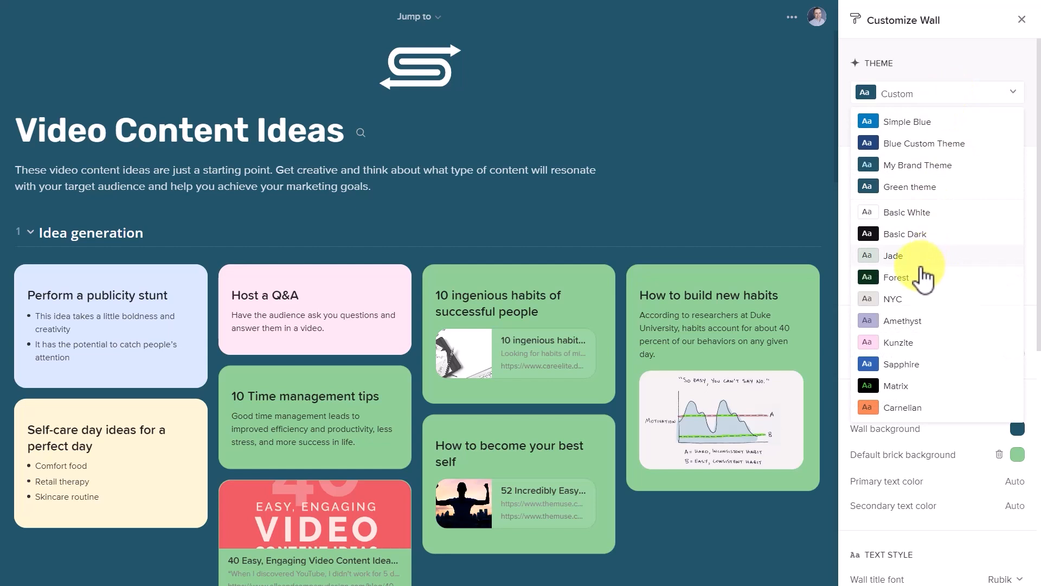
{"action": "mouse_move", "coordinate": [919, 369]}
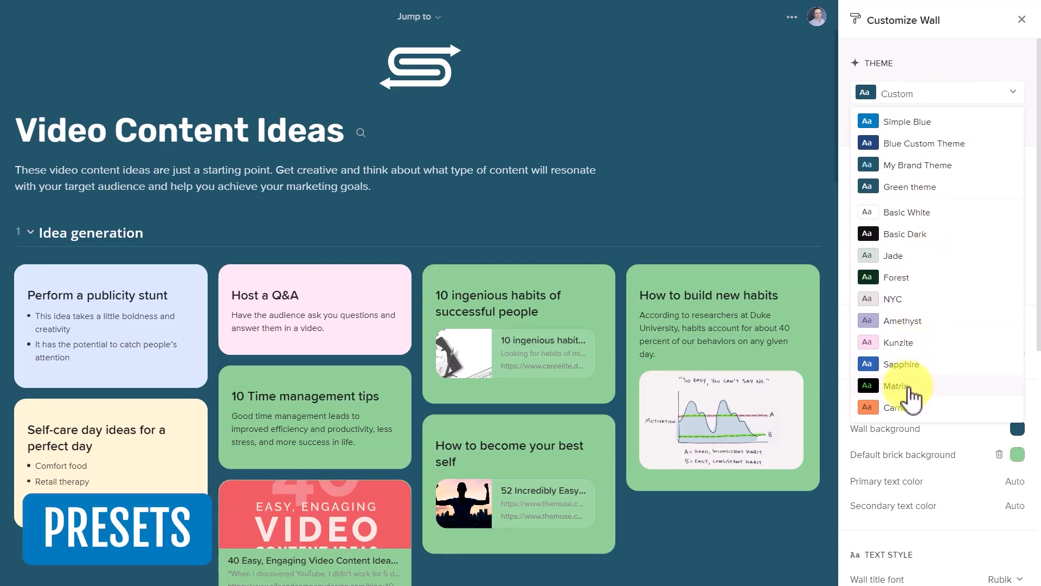
Cycle the wall through the Matrix and Carnelian preset themes
{"action": "left_click", "coordinate": [898, 385]}
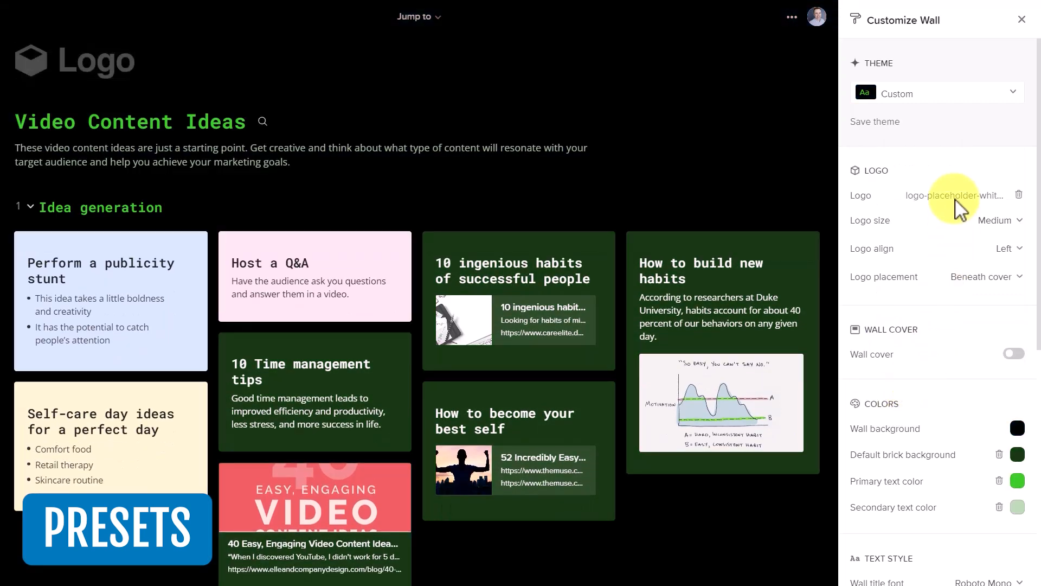
{"action": "left_click", "coordinate": [935, 92]}
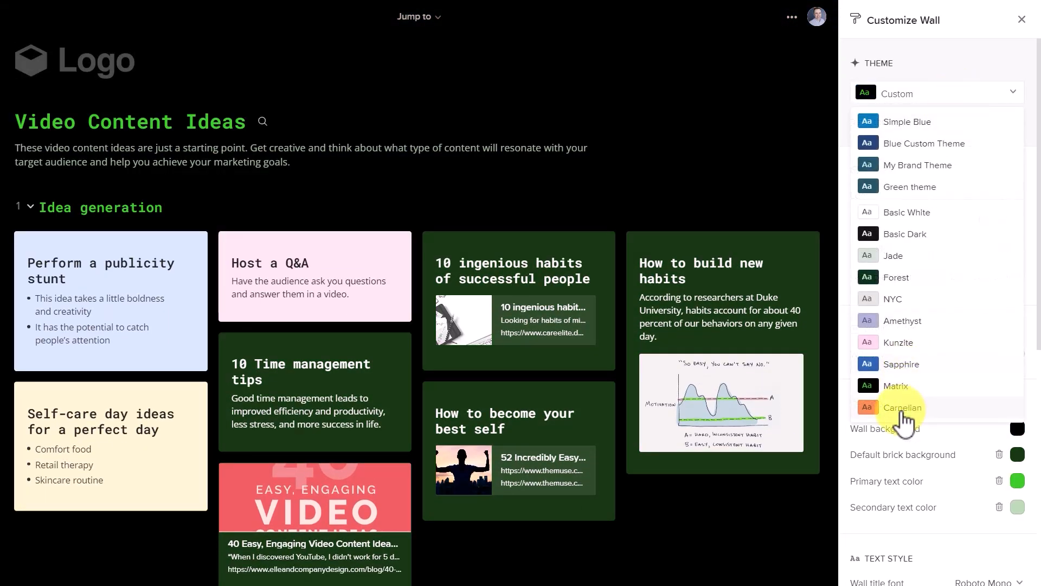
{"action": "left_click", "coordinate": [902, 407]}
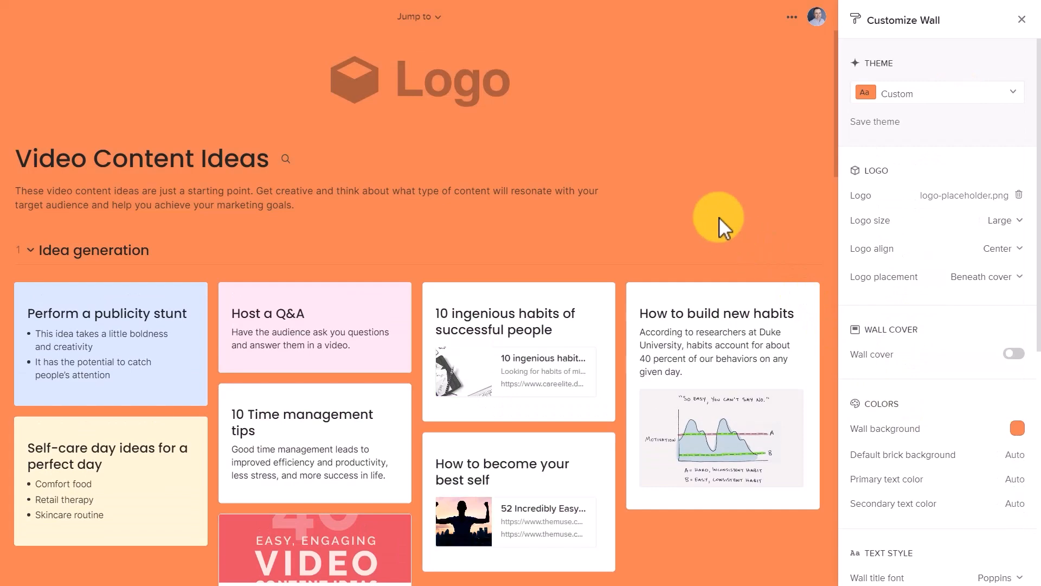
{"action": "left_click", "coordinate": [936, 93]}
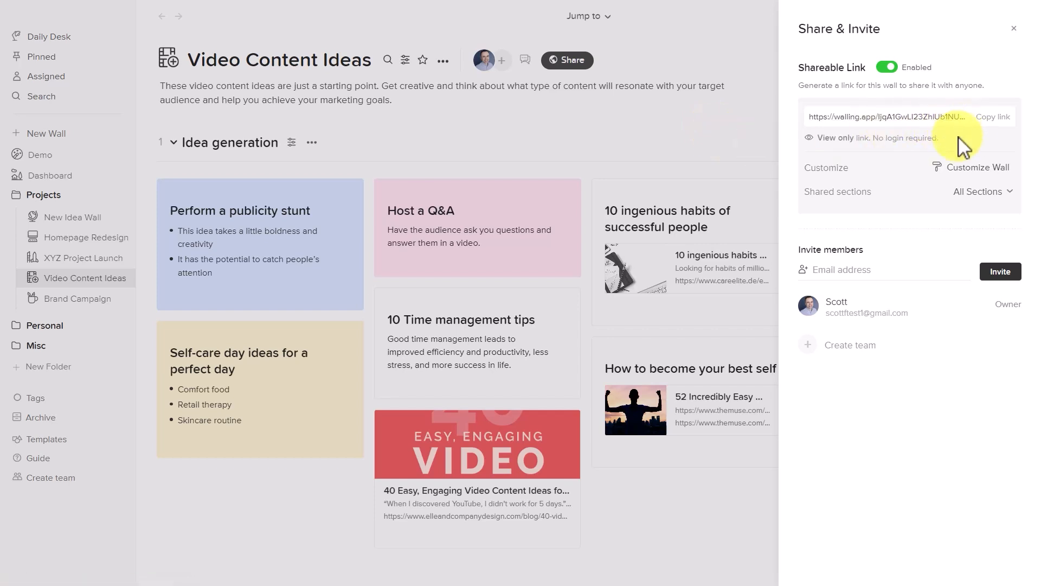
{"action": "mouse_move", "coordinate": [896, 196]}
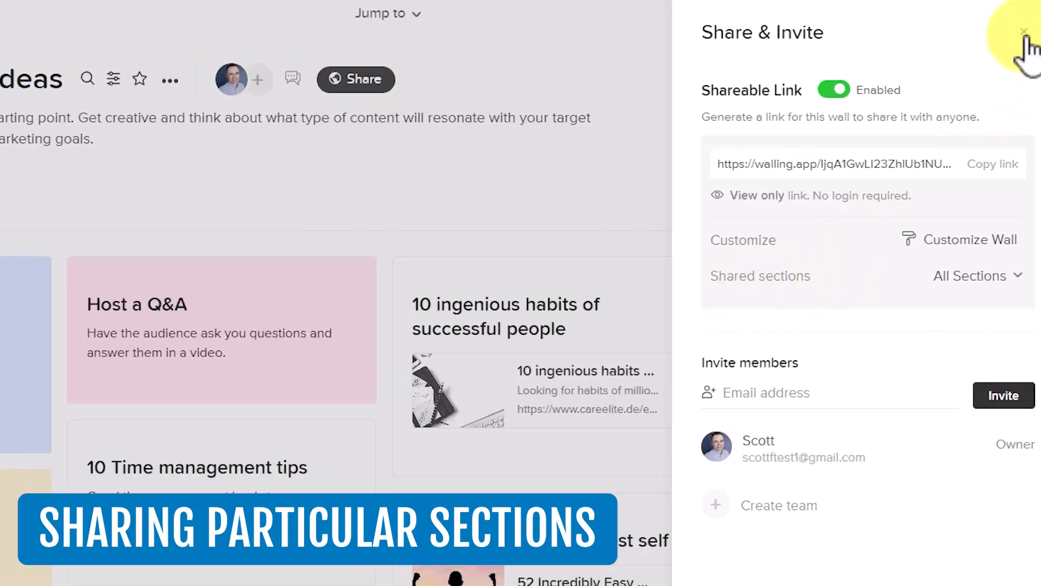
Close Share & Invite and scroll past Kanban and Scheduling to the four-item Tasks section
{"action": "left_click", "coordinate": [1024, 32]}
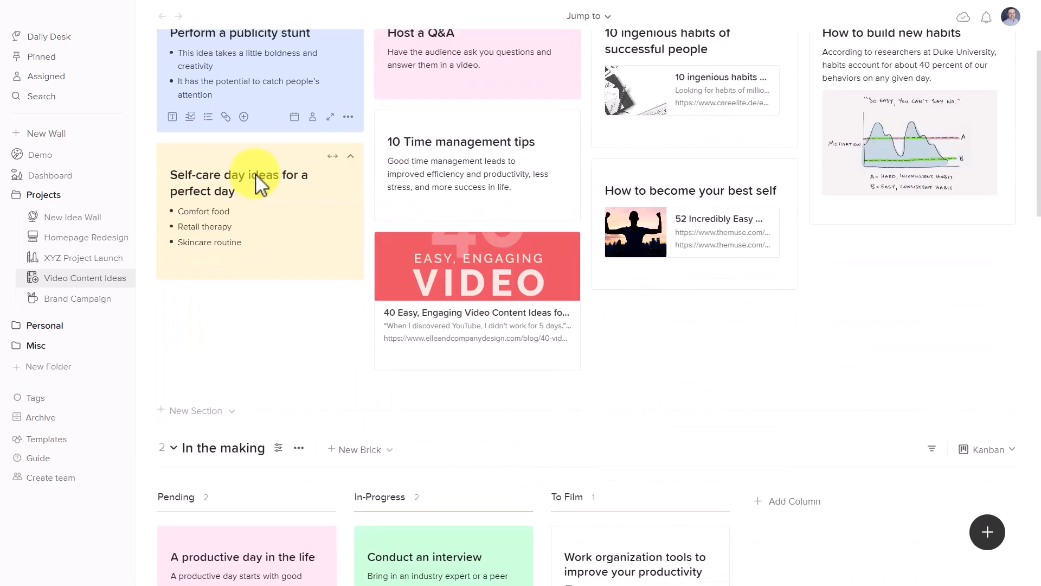
{"action": "scroll", "scroll_direction": "down", "scroll_amount": 3}
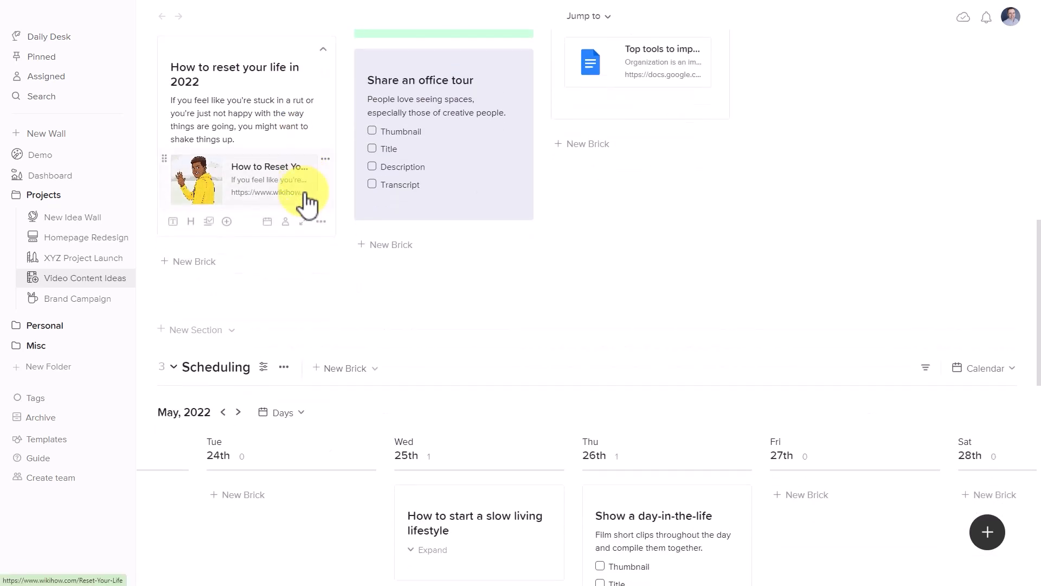
{"action": "scroll", "scroll_direction": "down", "scroll_amount": 3}
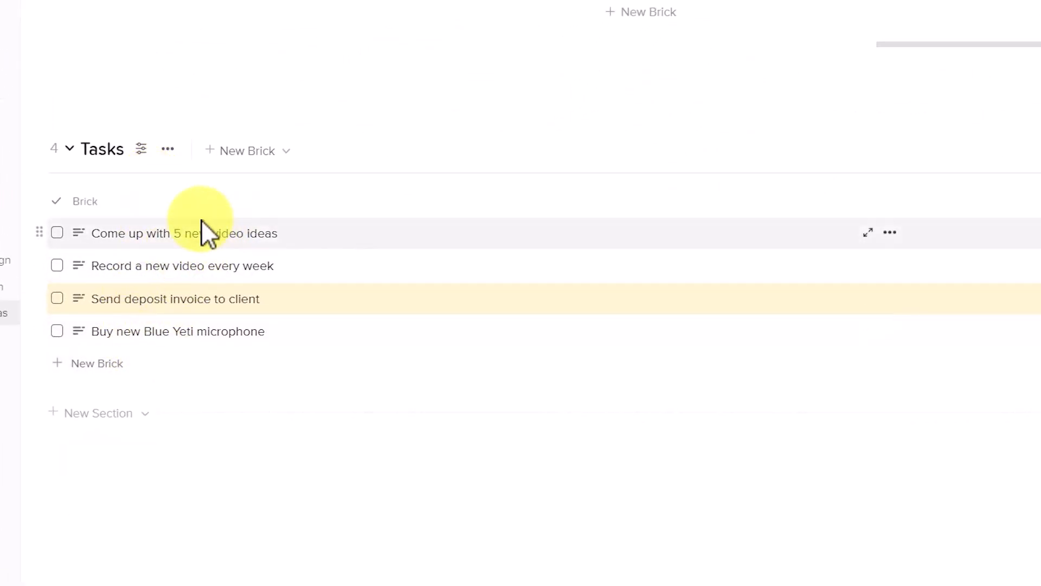
{"action": "mouse_move", "coordinate": [219, 299]}
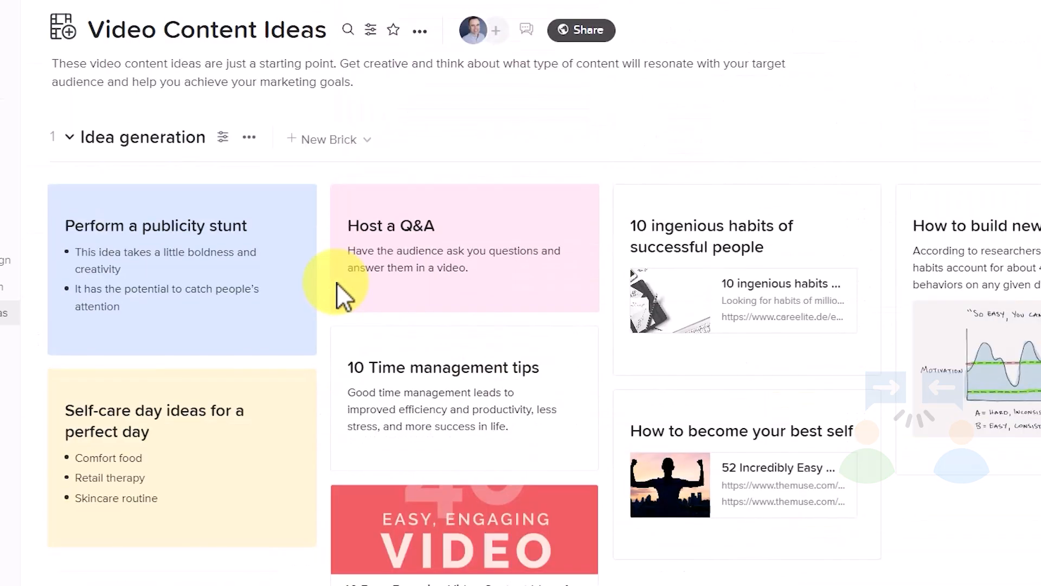
Exclude Tasks from the link's shared sections and scroll through the shared wall view
{"action": "left_click", "coordinate": [580, 30]}
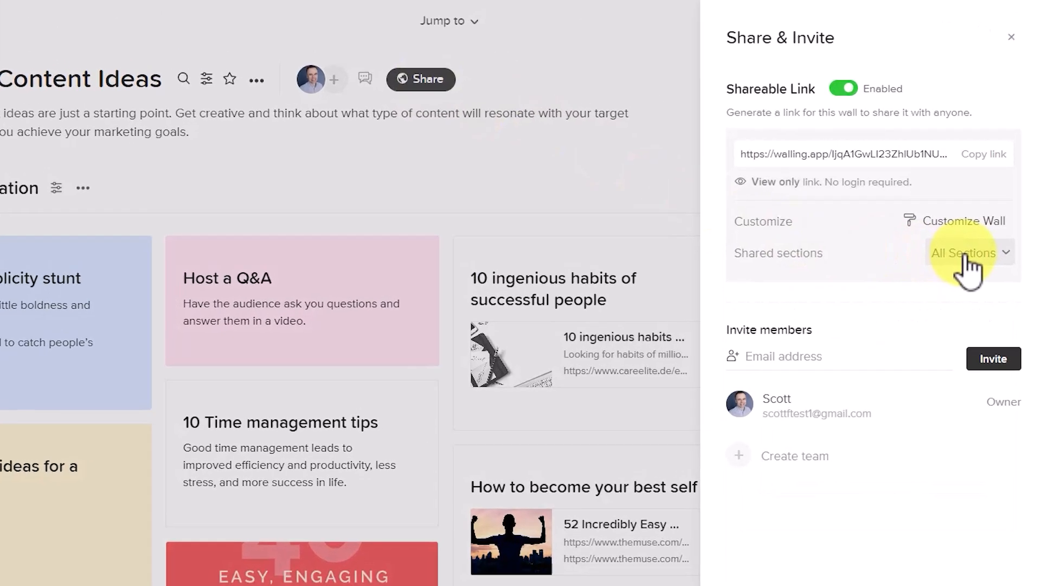
{"action": "left_click", "coordinate": [967, 253]}
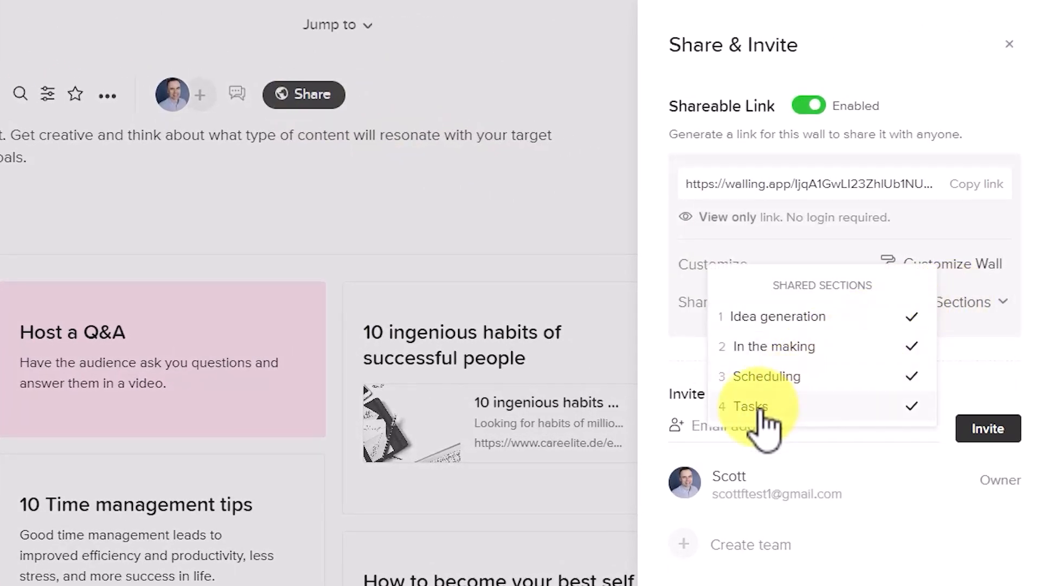
{"action": "left_click", "coordinate": [751, 406]}
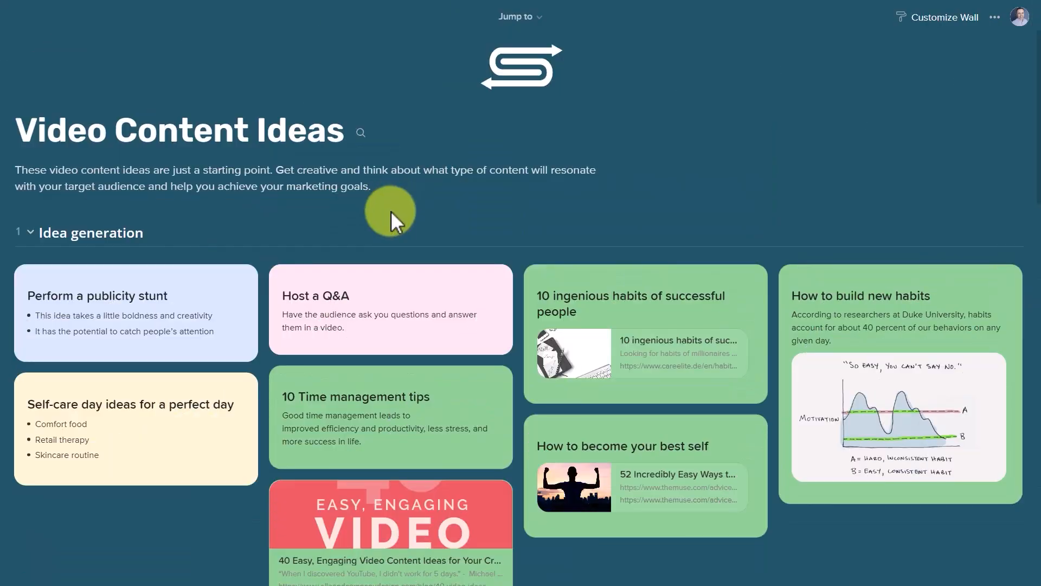
{"action": "scroll", "scroll_direction": "down", "scroll_amount": 3}
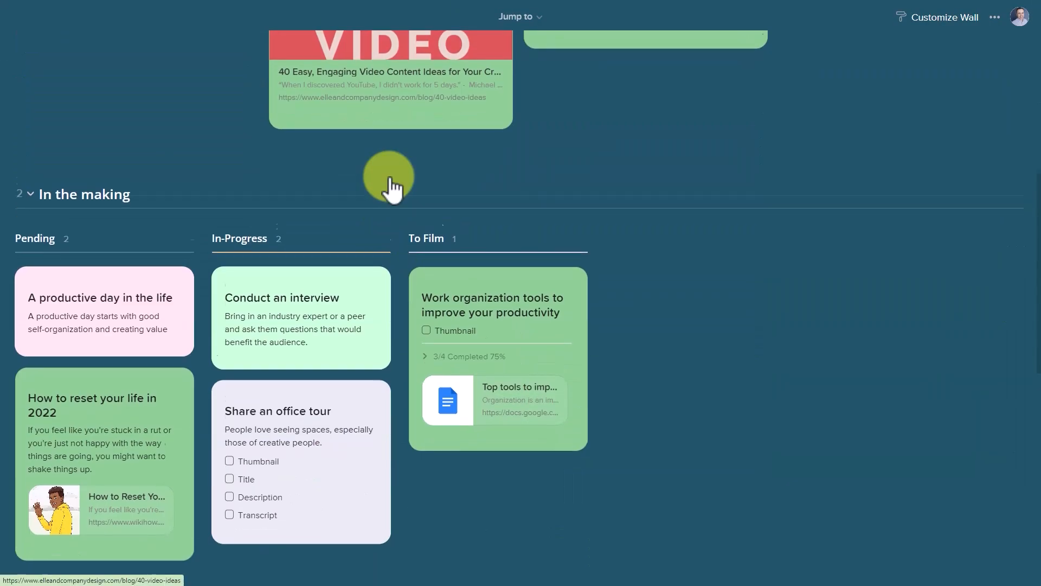
{"action": "scroll", "scroll_direction": "down", "scroll_amount": 3}
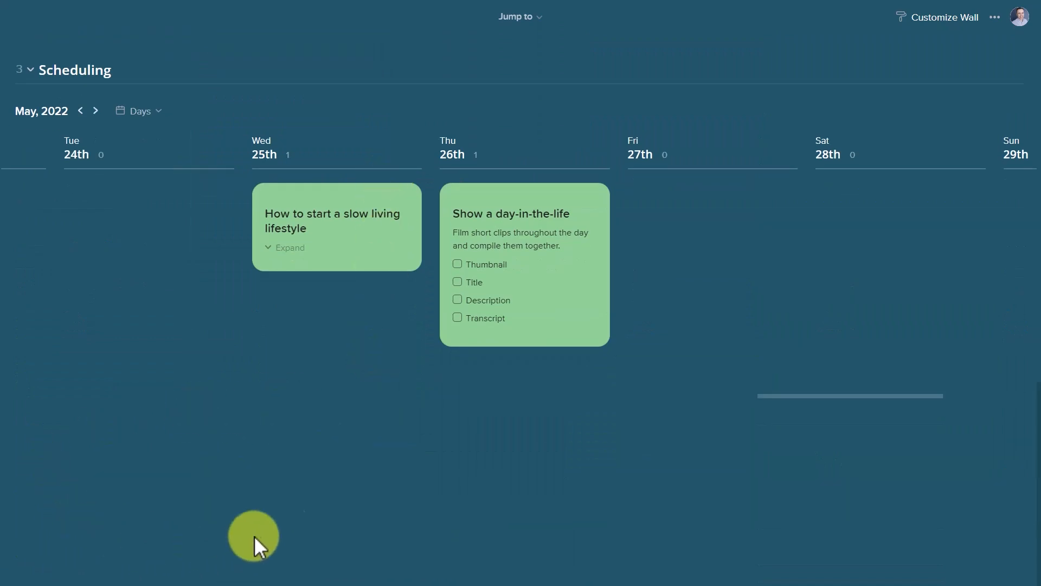